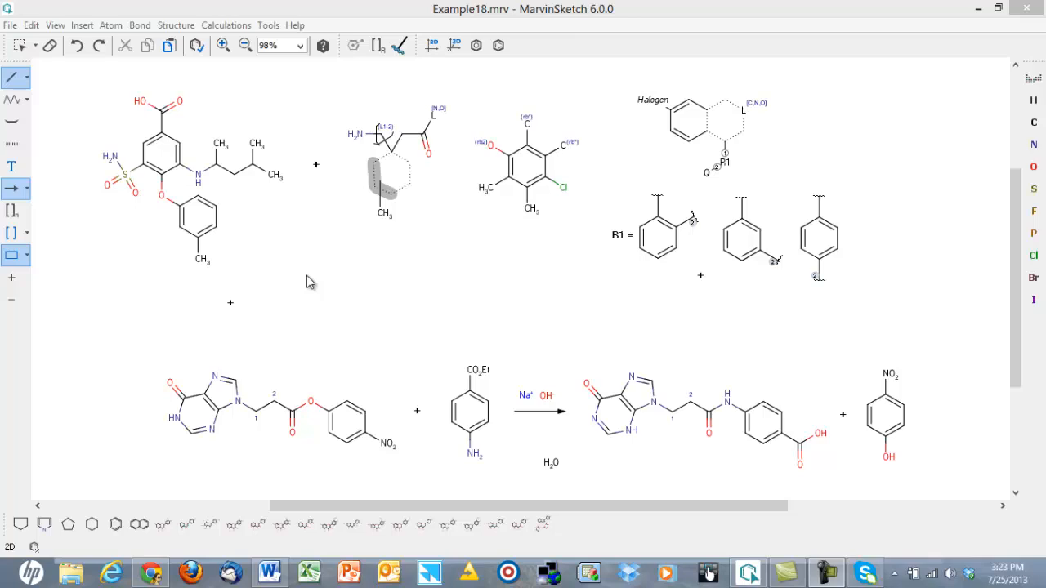
{"action": "mouse_move", "coordinate": [228, 112]}
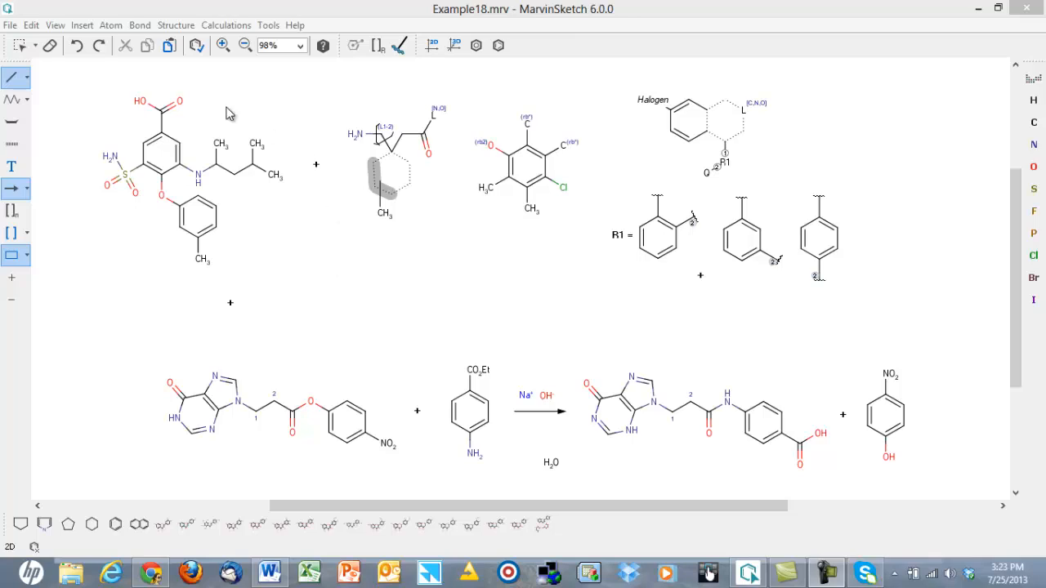
{"action": "mouse_move", "coordinate": [325, 95]}
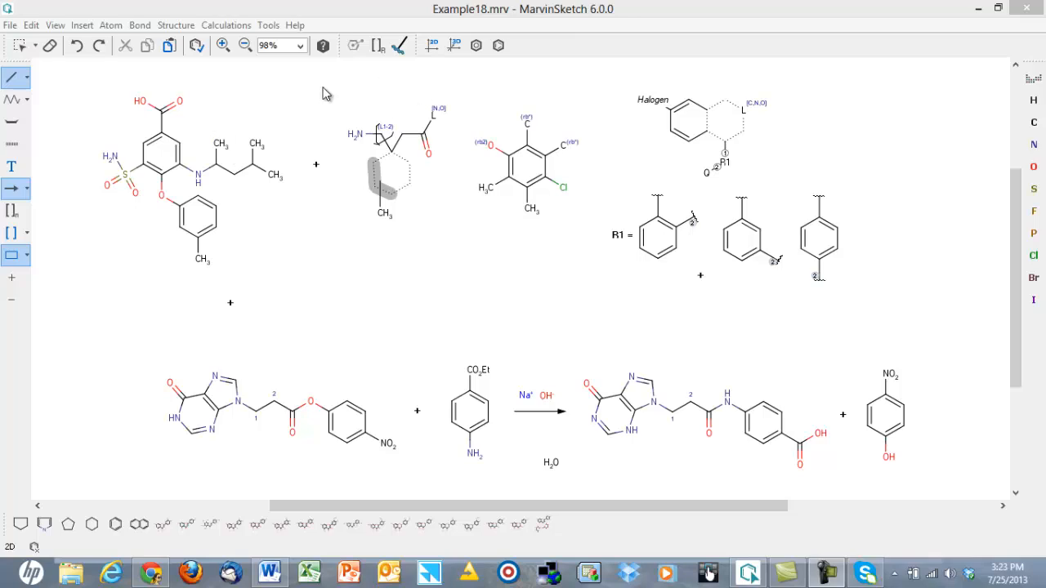
{"action": "mouse_move", "coordinate": [611, 79]}
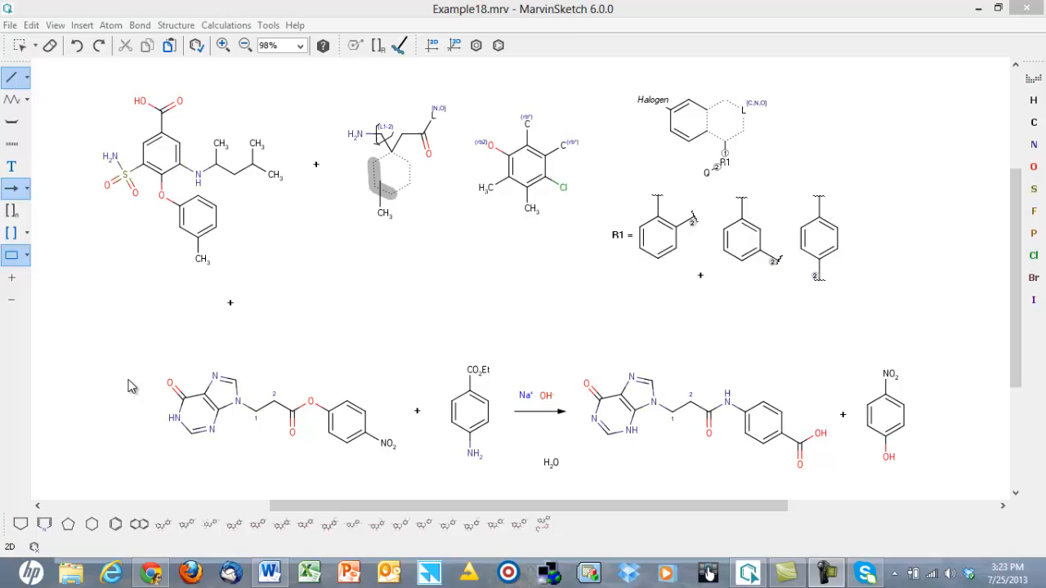
{"action": "mouse_move", "coordinate": [237, 365]}
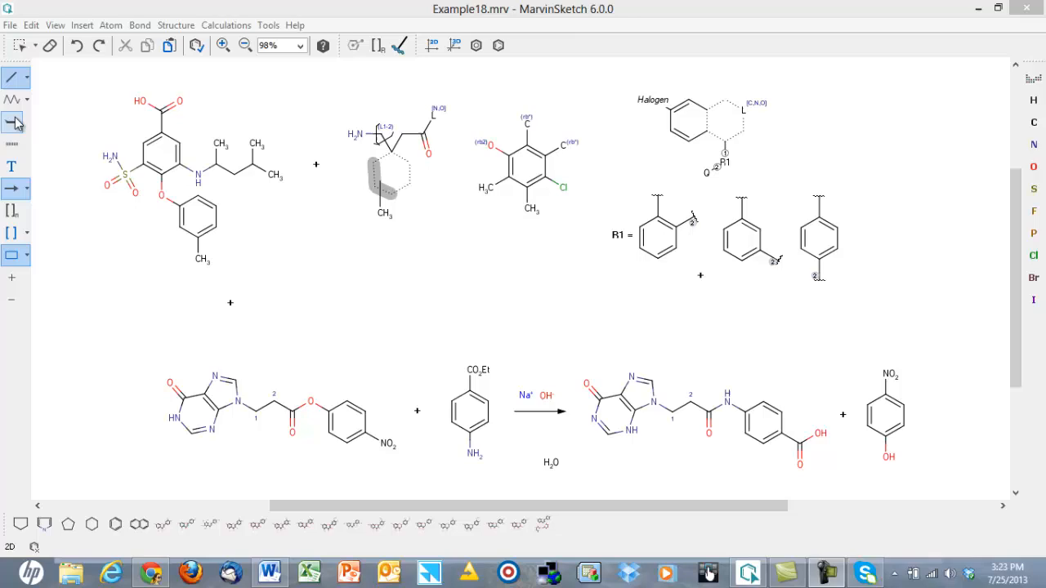
- Browse the left toolbar's drawing tools, including the list of reaction arrow types
{"action": "left_click", "coordinate": [18, 80]}
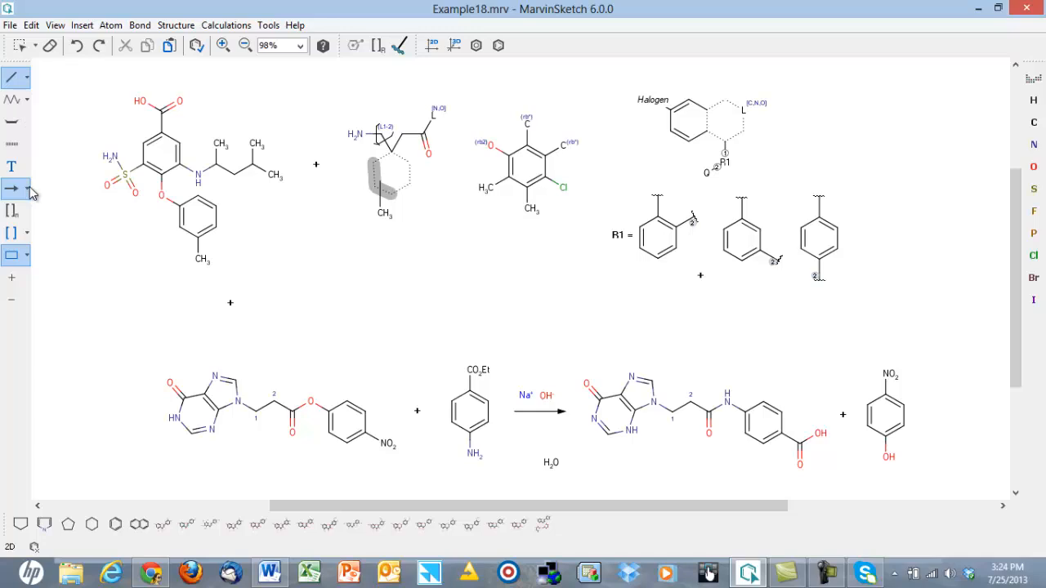
{"action": "left_click", "coordinate": [26, 190]}
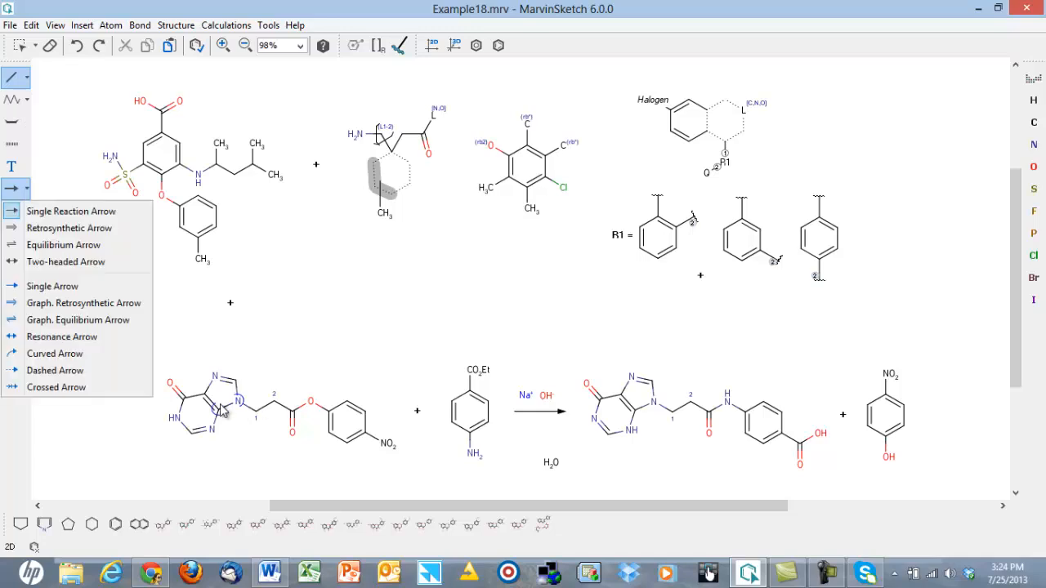
{"action": "mouse_move", "coordinate": [50, 203]}
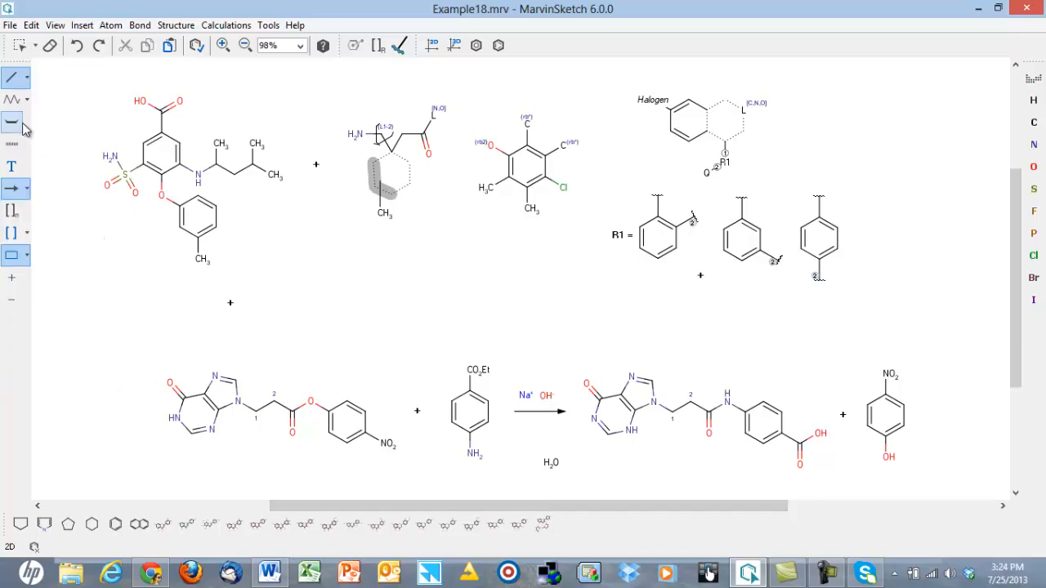
{"action": "mouse_move", "coordinate": [13, 144]}
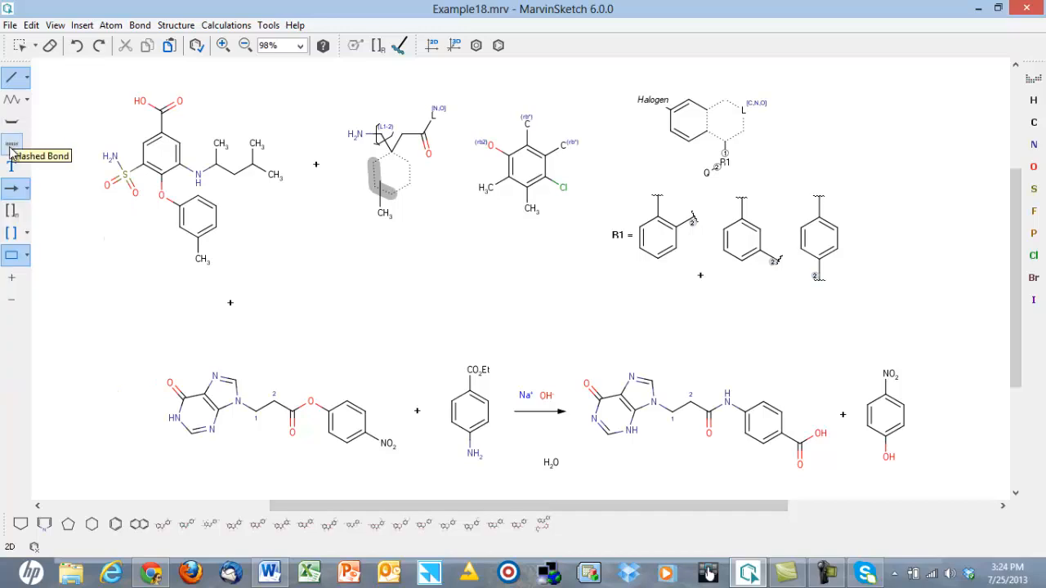
{"action": "mouse_move", "coordinate": [10, 255]}
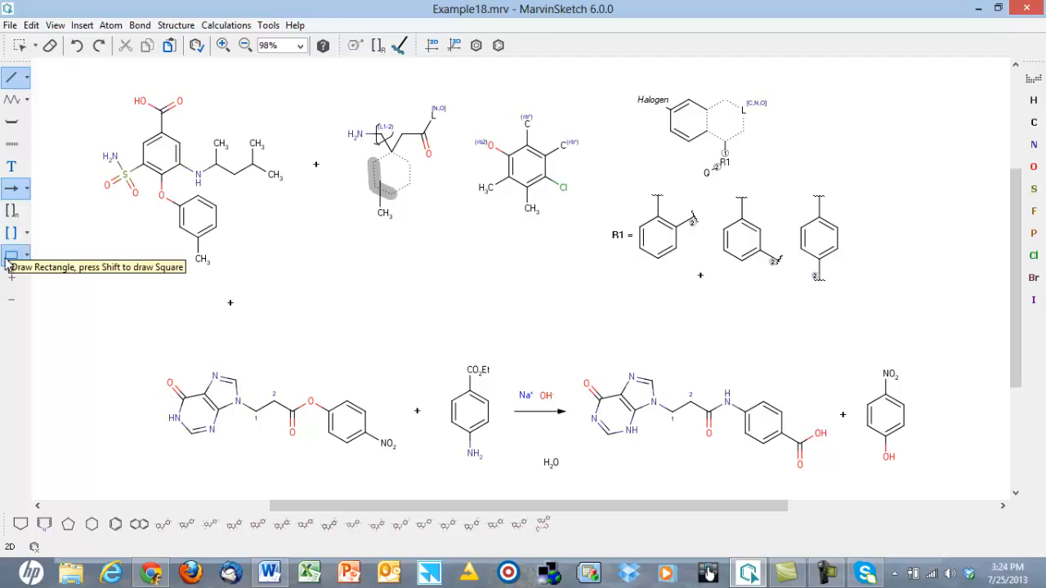
{"action": "mouse_move", "coordinate": [13, 232]}
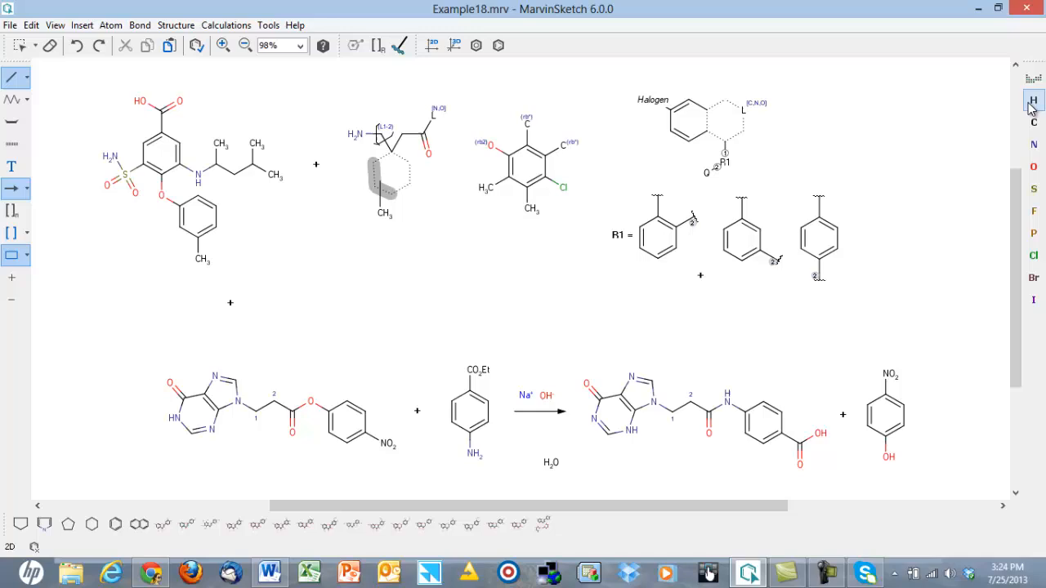
{"action": "left_click", "coordinate": [211, 525]}
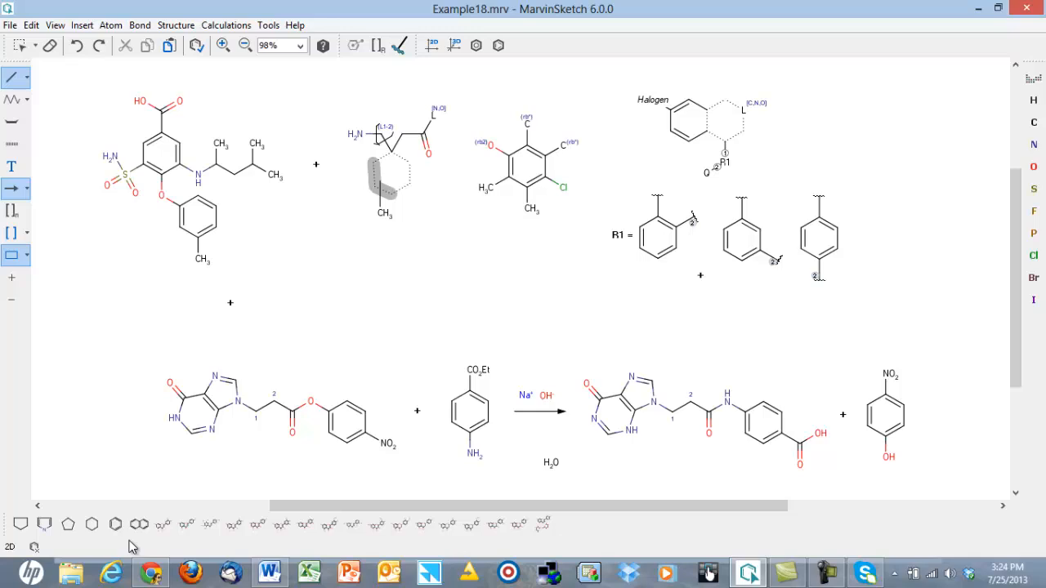
{"action": "mouse_move", "coordinate": [595, 300]}
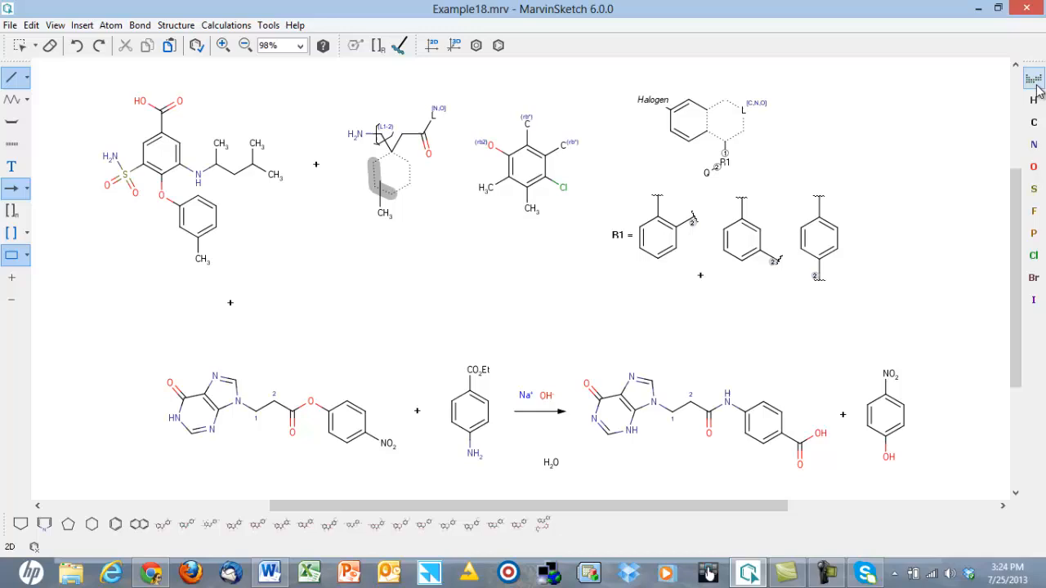
{"action": "mouse_move", "coordinate": [1033, 79]}
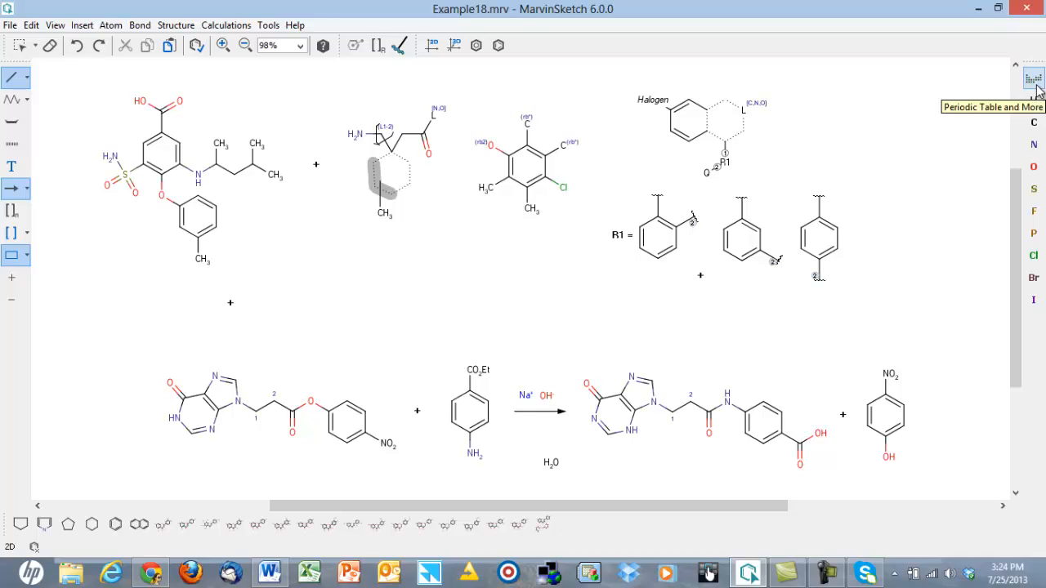
- Show the Periodic Table of Chemical Elements with aluminium's details, moved to the right of the structures
{"action": "left_click", "coordinate": [1031, 79]}
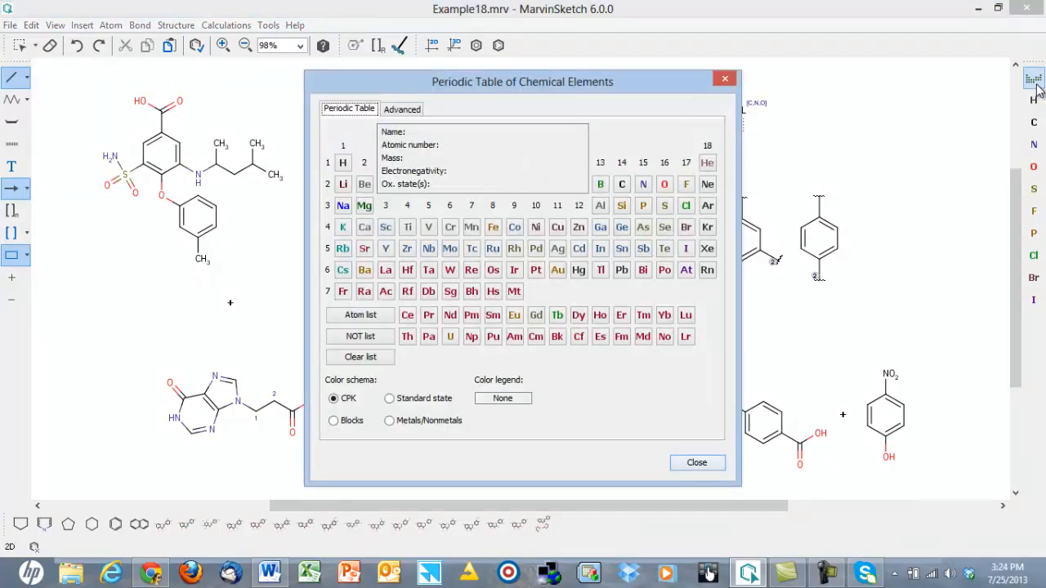
{"action": "left_click", "coordinate": [343, 162]}
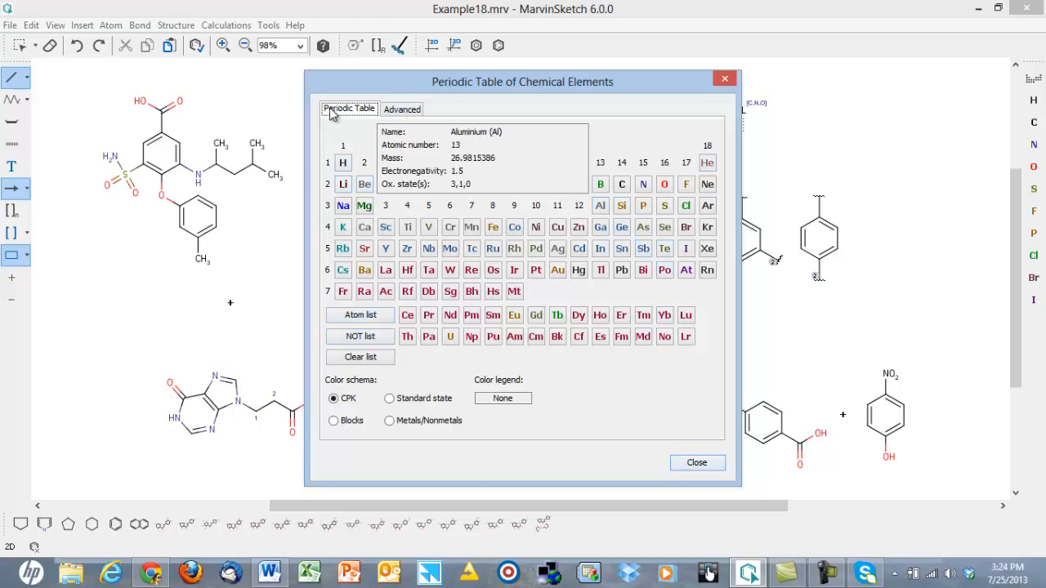
{"action": "left_click_drag", "start_coordinate": [522, 82], "coordinate": [807, 85]}
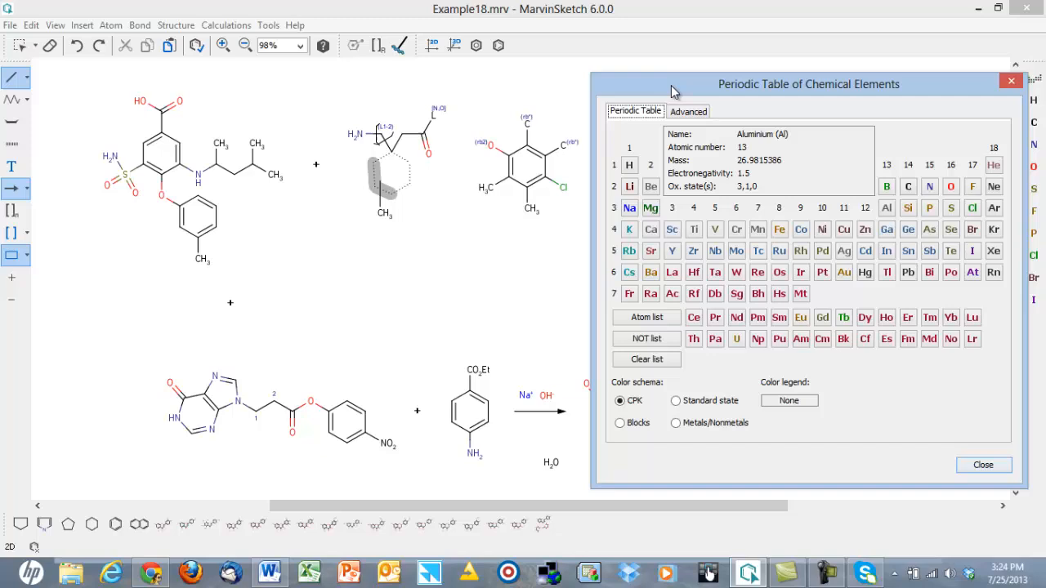
{"action": "left_click_drag", "start_coordinate": [670, 90], "coordinate": [676, 85]}
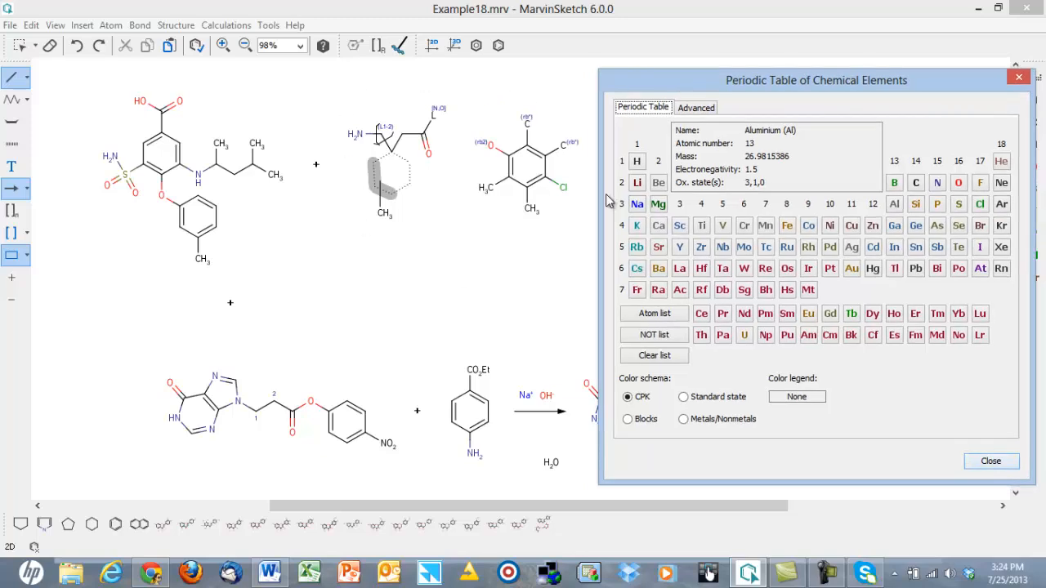
{"action": "mouse_move", "coordinate": [569, 108]}
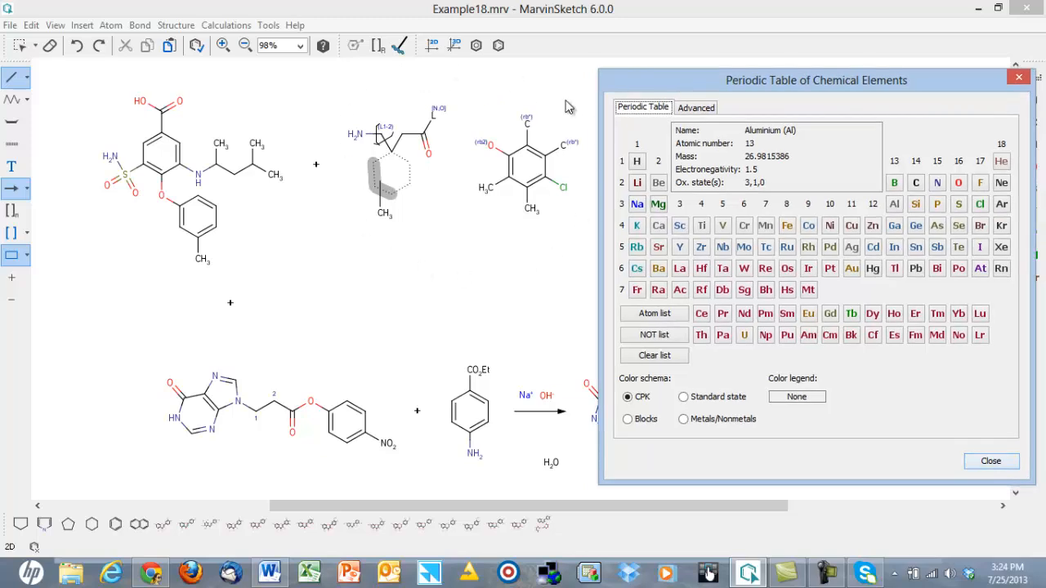
- Browse the Advanced query atoms, special nodes and R-group options, then close the periodic table
{"action": "left_click", "coordinate": [696, 108]}
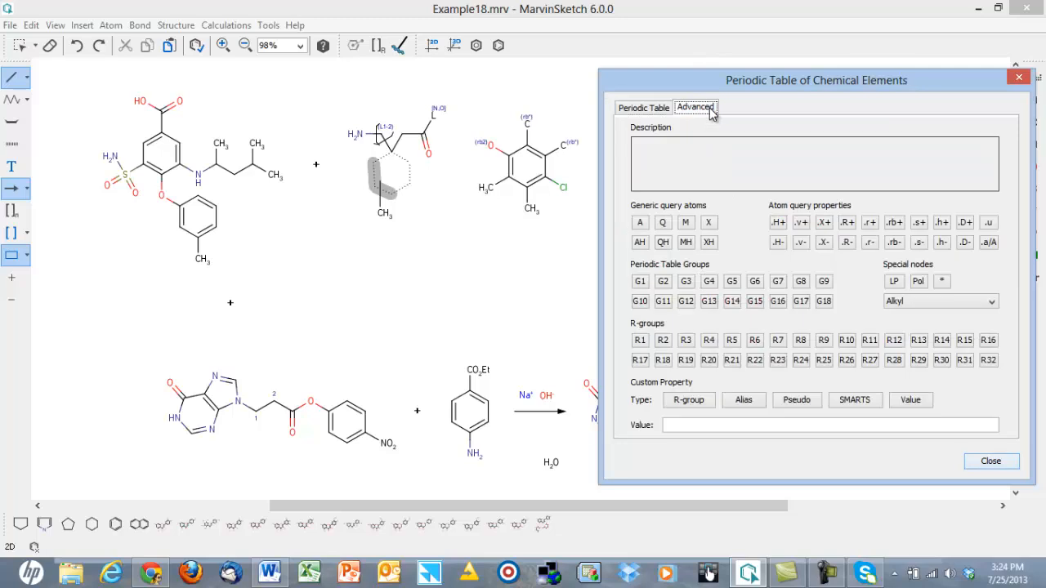
{"action": "mouse_move", "coordinate": [759, 136]}
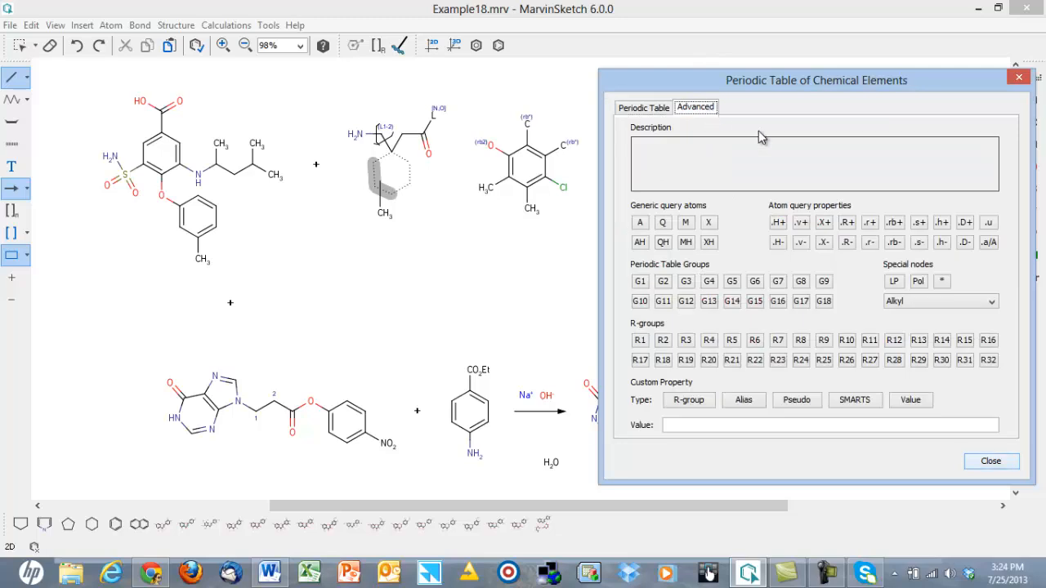
{"action": "mouse_move", "coordinate": [777, 222]}
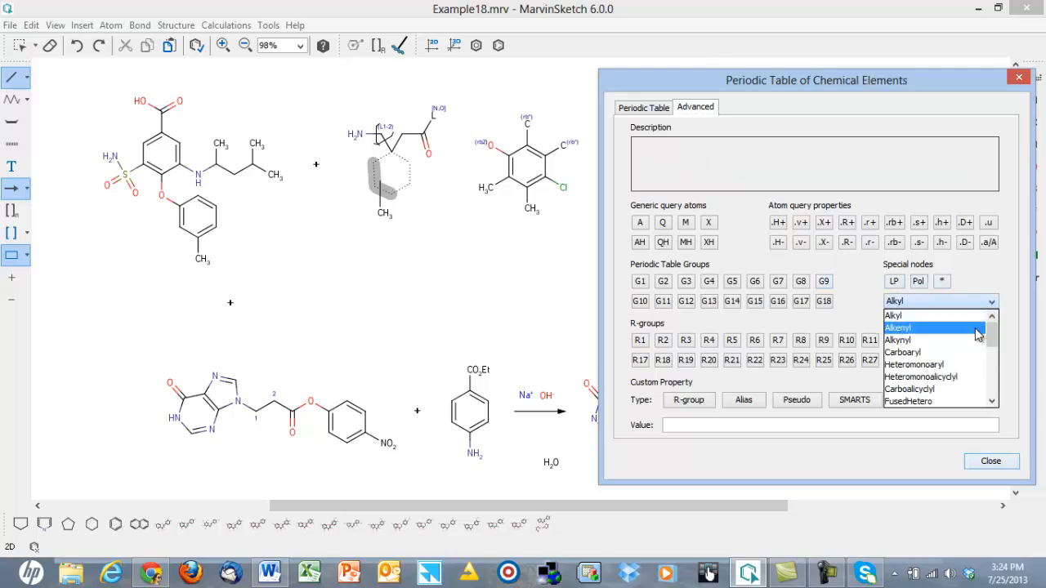
{"action": "scroll", "scroll_direction": "down", "scroll_amount": 3}
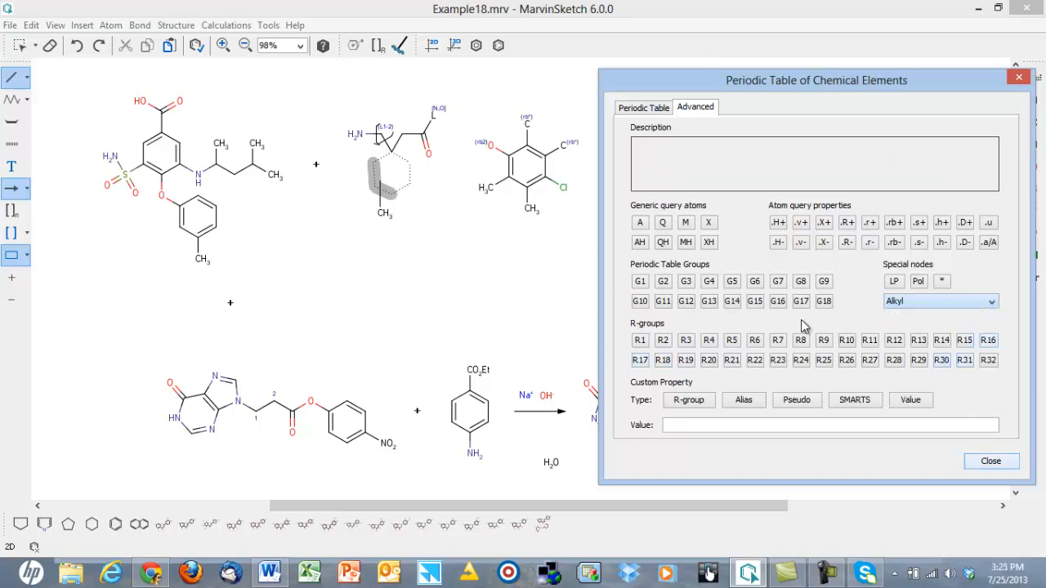
{"action": "left_click", "coordinate": [690, 399]}
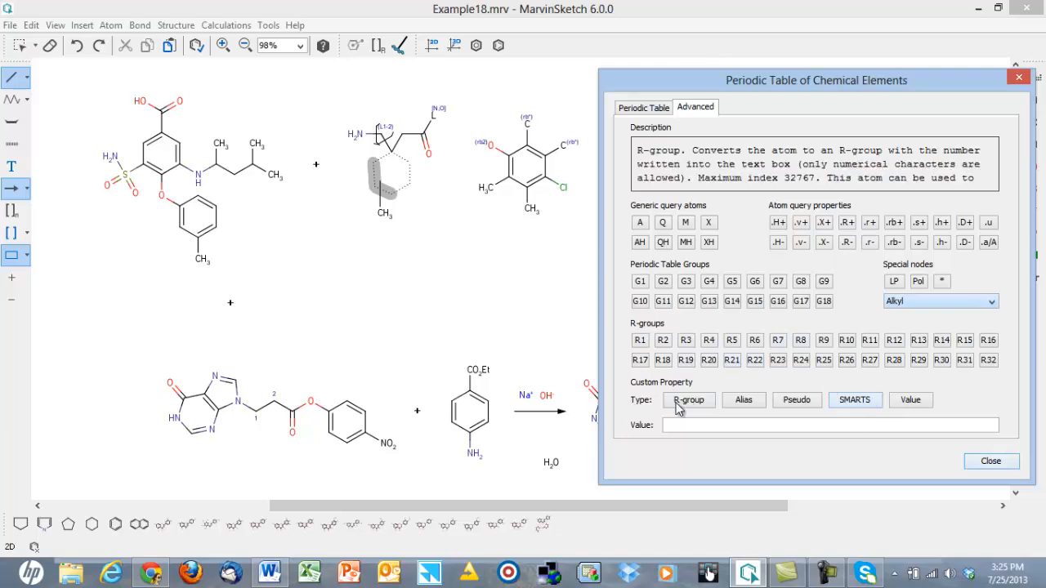
{"action": "left_click", "coordinate": [990, 461]}
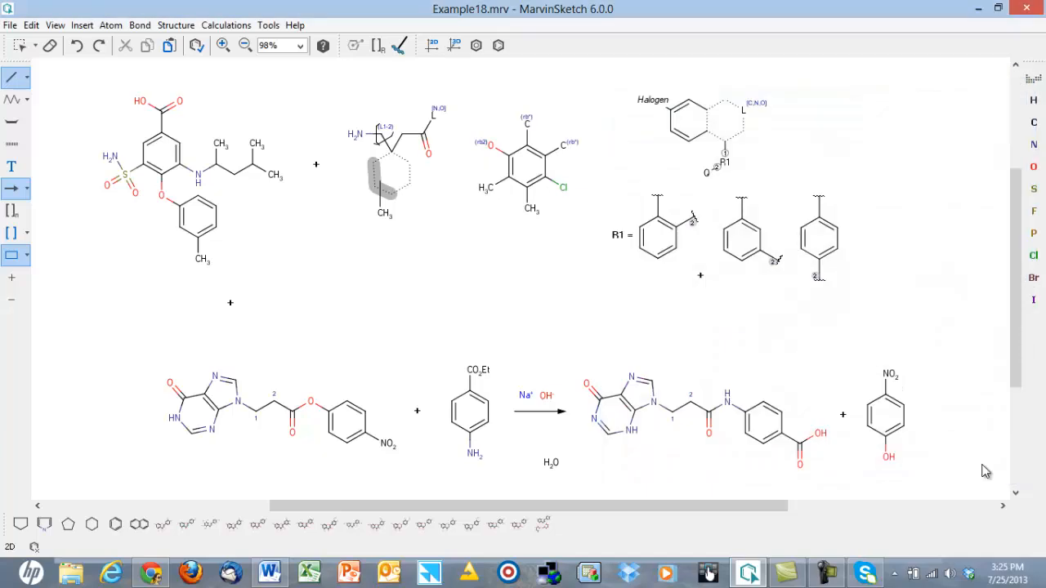
{"action": "mouse_move", "coordinate": [245, 155]}
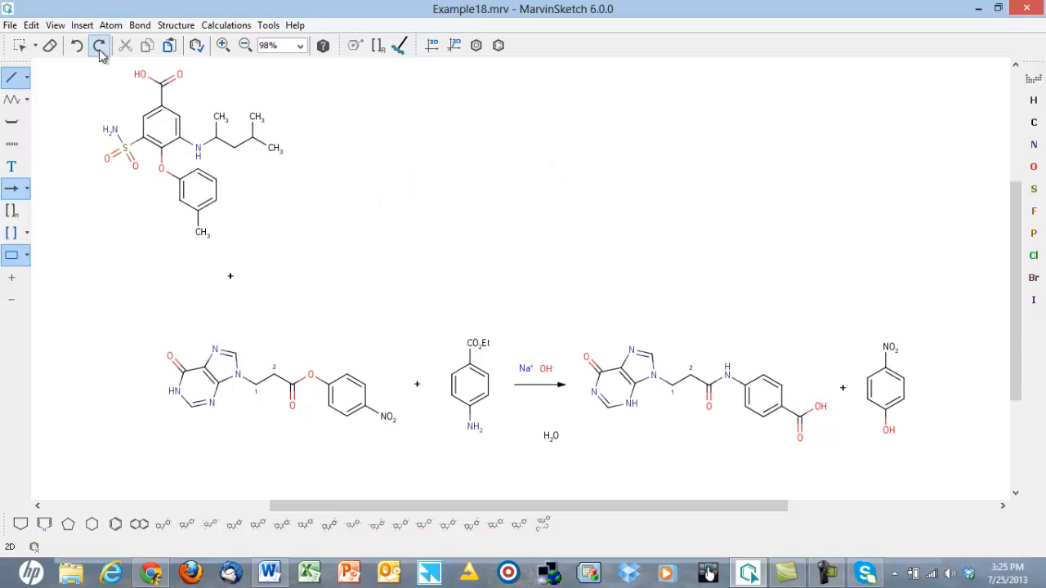
- Undo the other top-row structures and the reaction scheme, leaving only the drug structure
{"action": "left_click", "coordinate": [99, 46]}
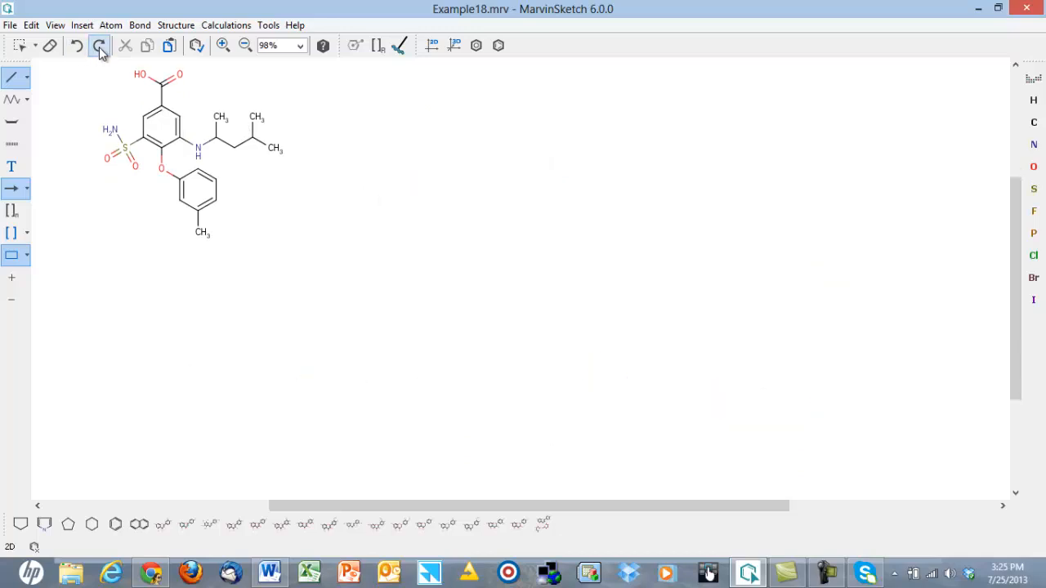
{"action": "left_click", "coordinate": [225, 24]}
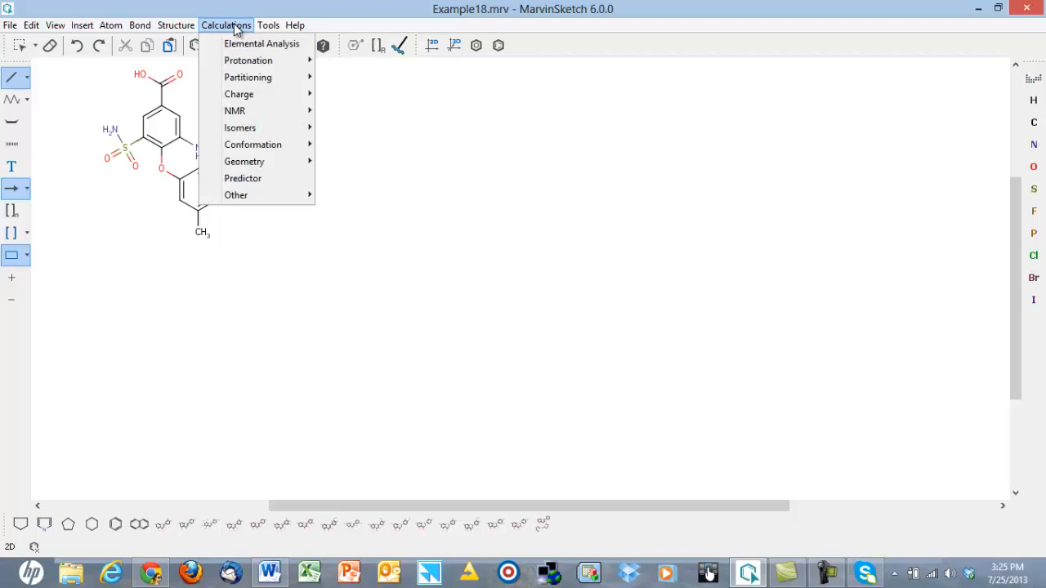
{"action": "left_click", "coordinate": [261, 42]}
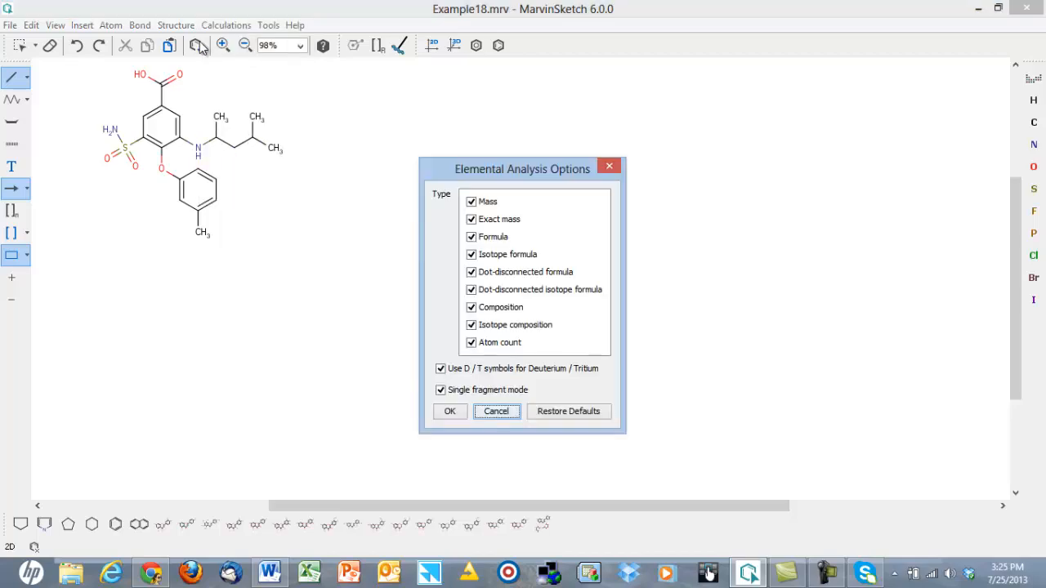
{"action": "left_click", "coordinate": [450, 412]}
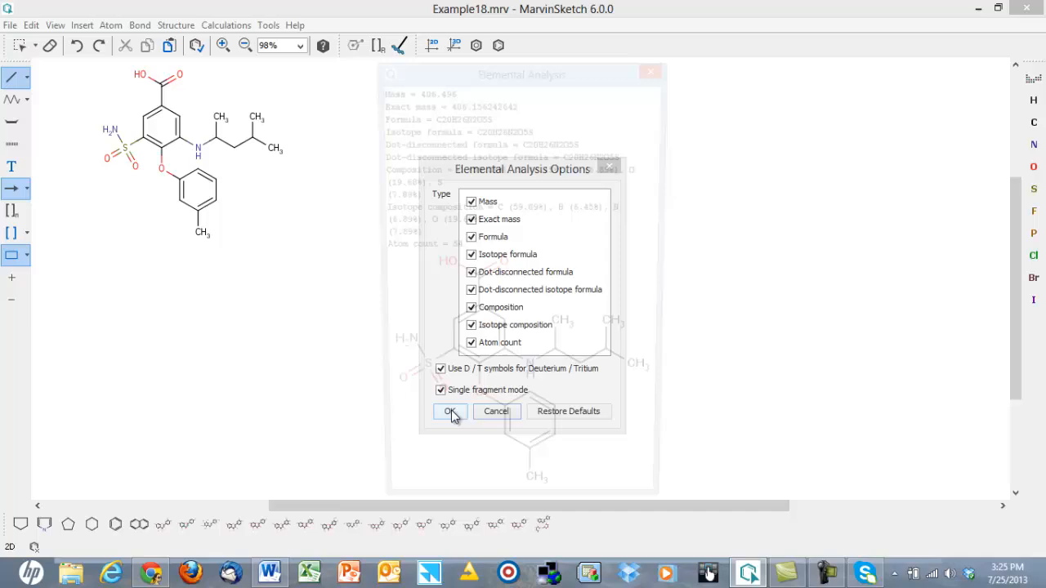
{"action": "left_click", "coordinate": [449, 411]}
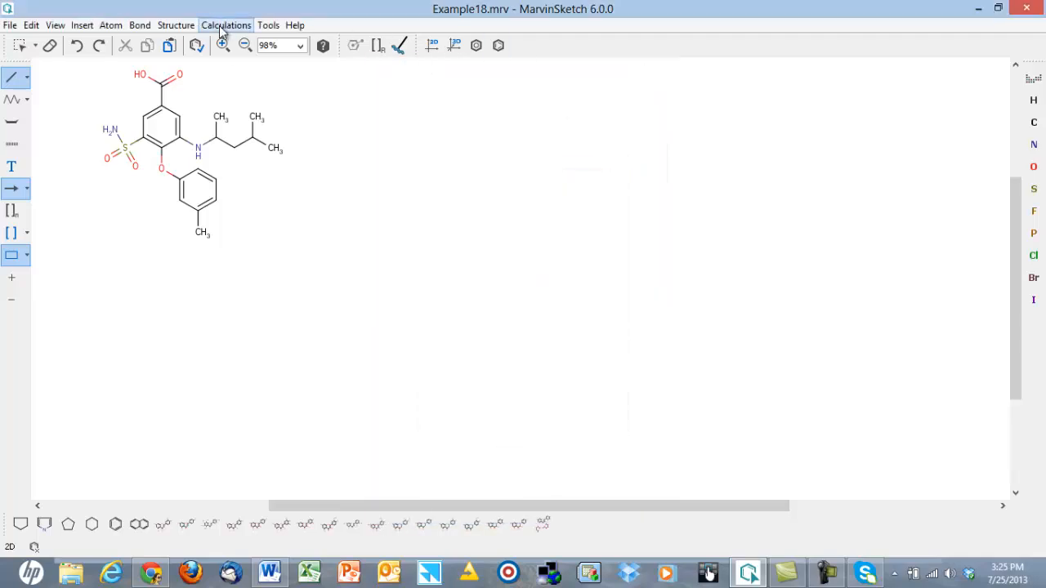
{"action": "left_click", "coordinate": [226, 25]}
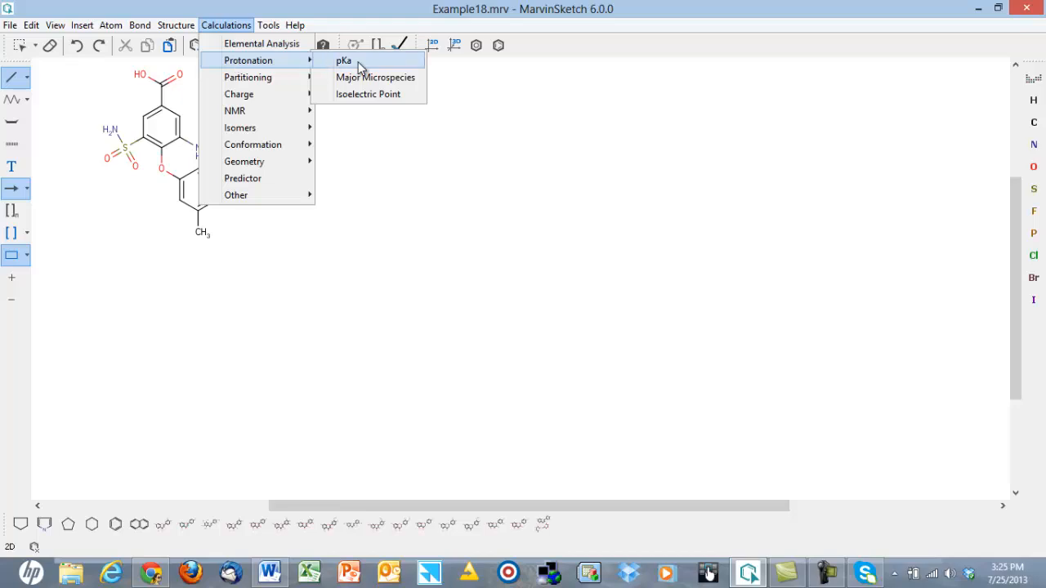
{"action": "mouse_move", "coordinate": [274, 78]}
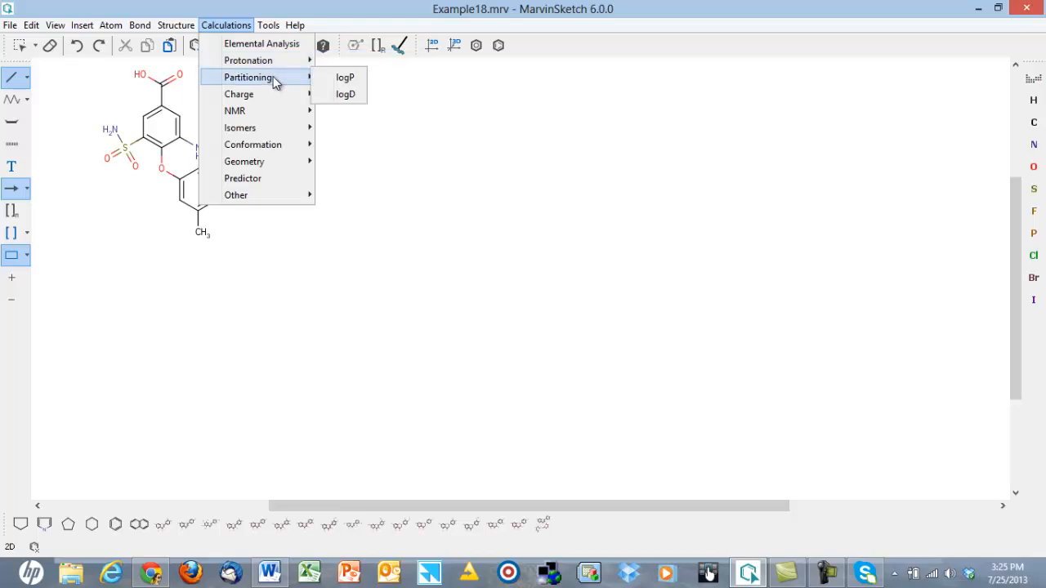
{"action": "mouse_move", "coordinate": [343, 95]}
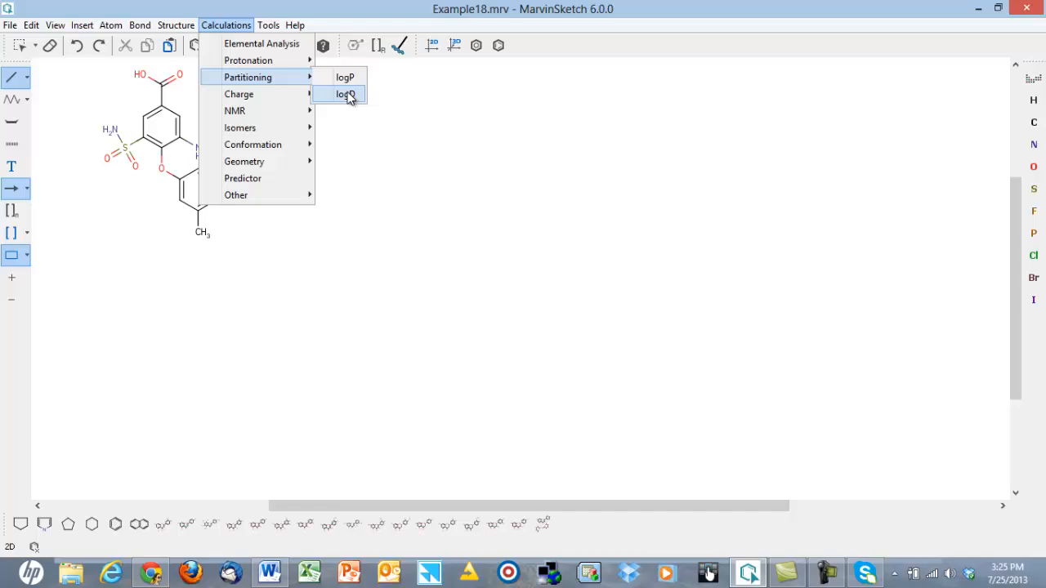
{"action": "left_click", "coordinate": [342, 94]}
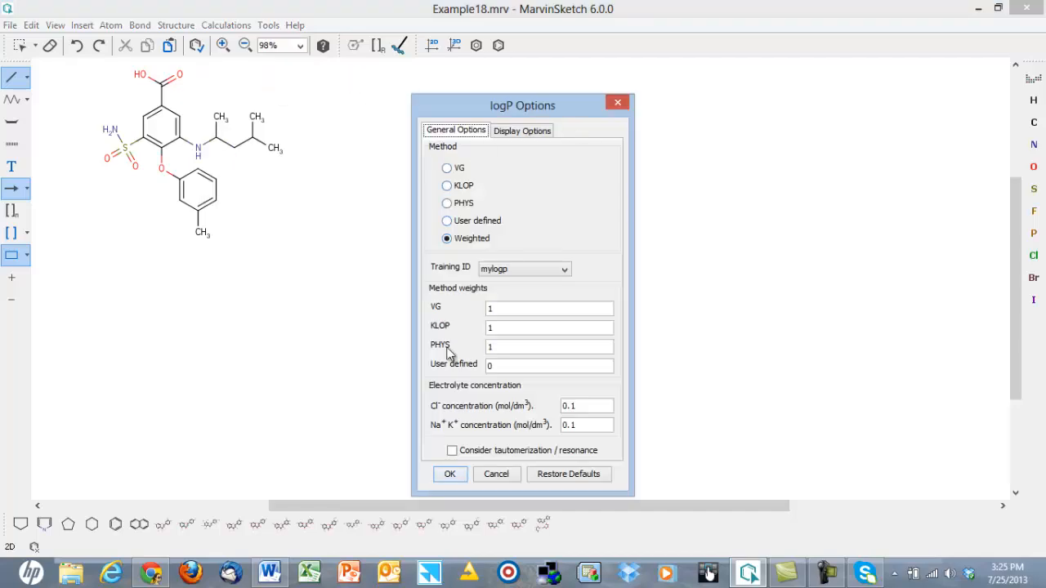
{"action": "left_click", "coordinate": [449, 474]}
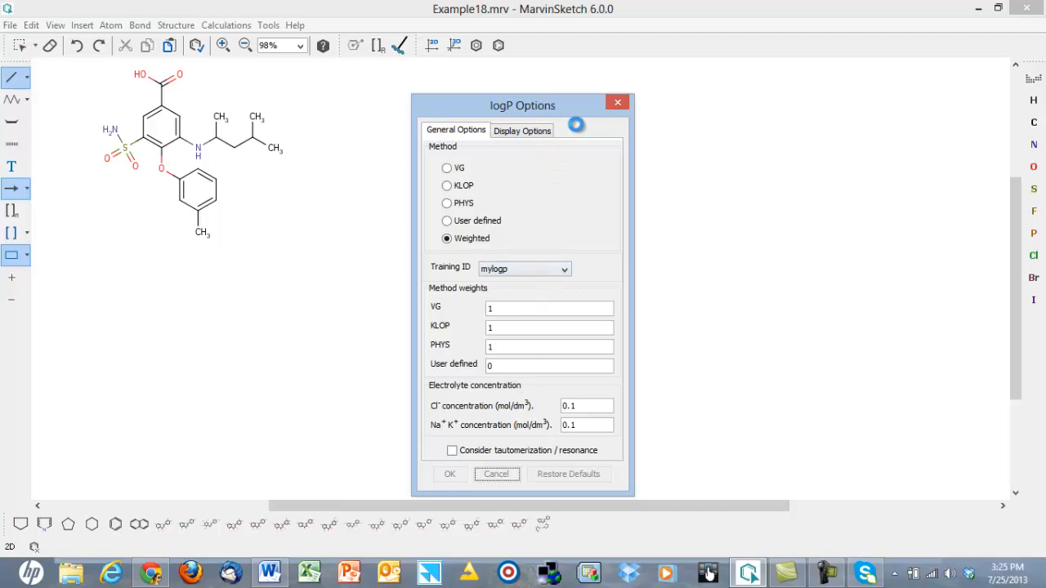
{"action": "left_click", "coordinate": [449, 474]}
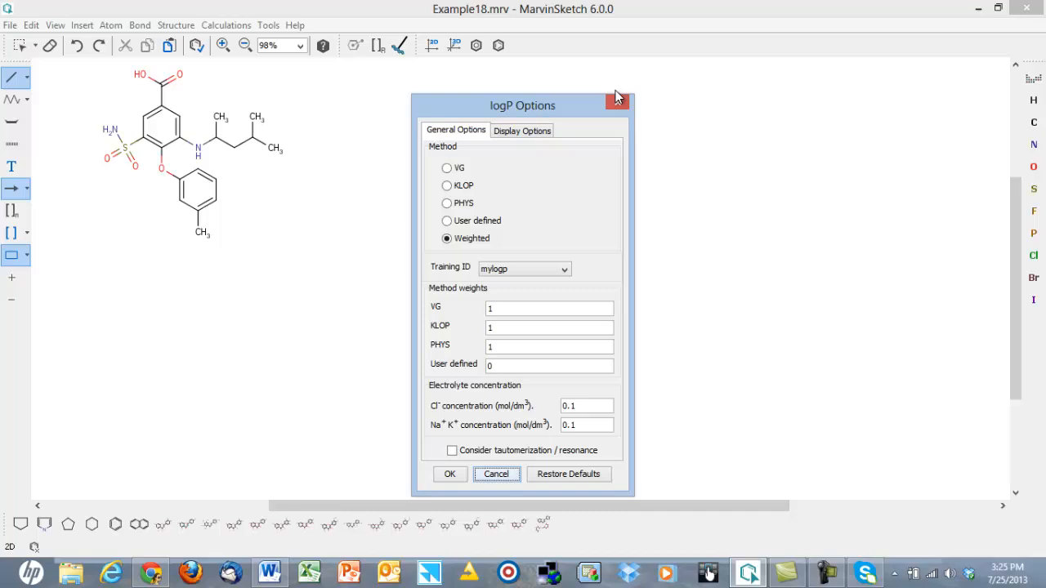
{"action": "left_click", "coordinate": [225, 24]}
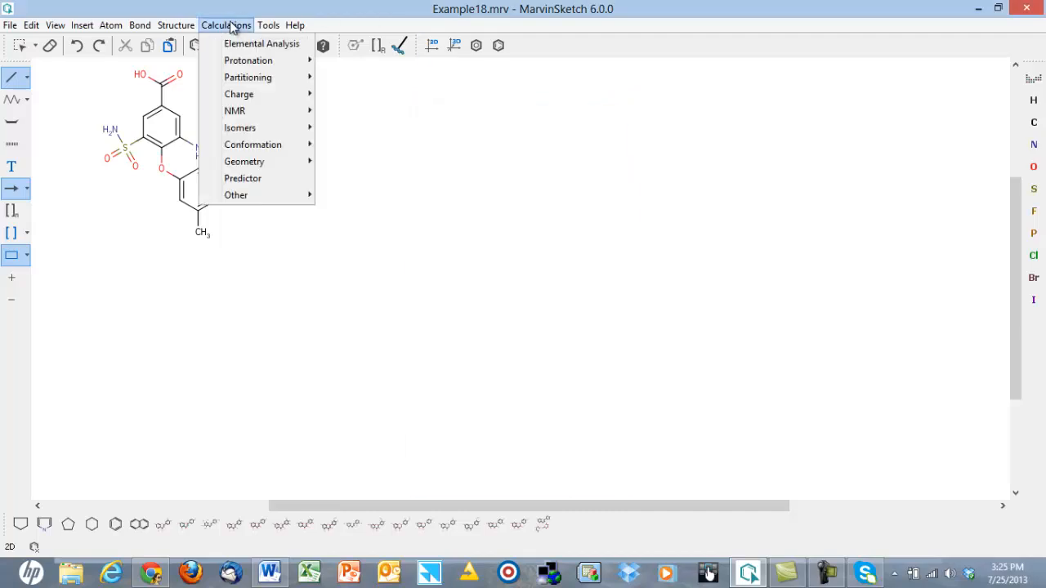
{"action": "mouse_move", "coordinate": [238, 93]}
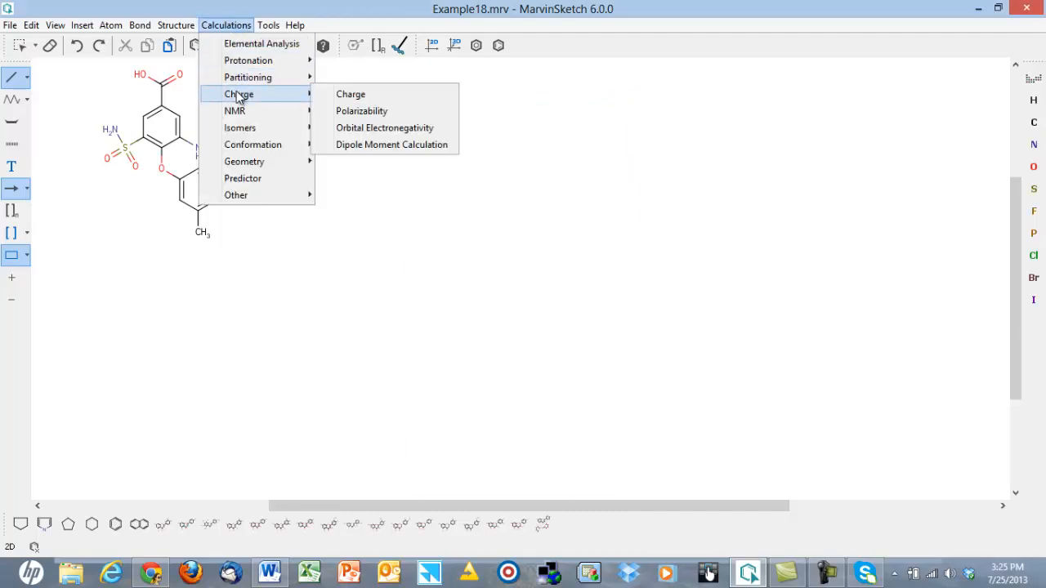
{"action": "mouse_move", "coordinate": [237, 111]}
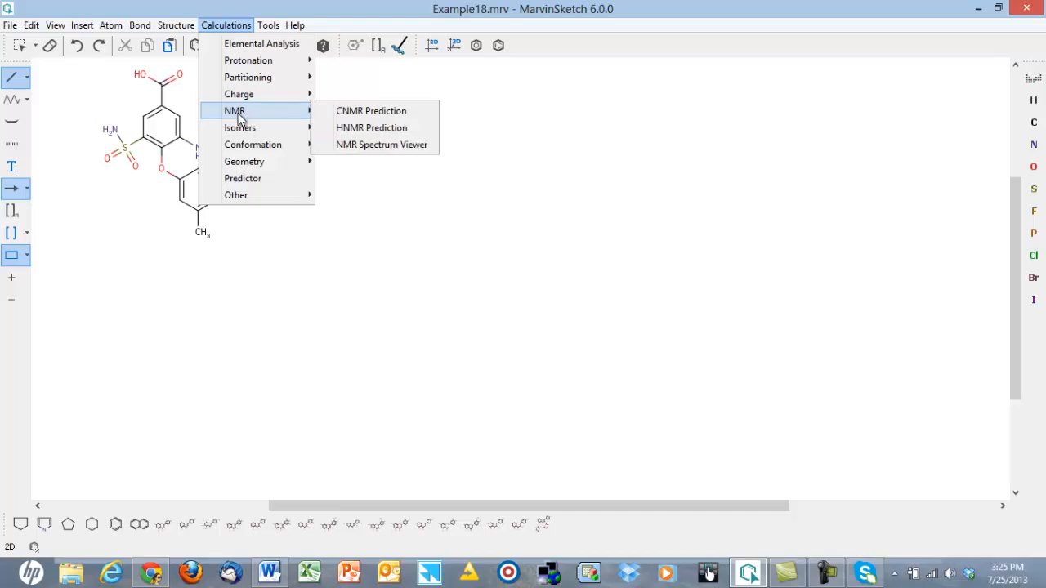
{"action": "mouse_move", "coordinate": [369, 115]}
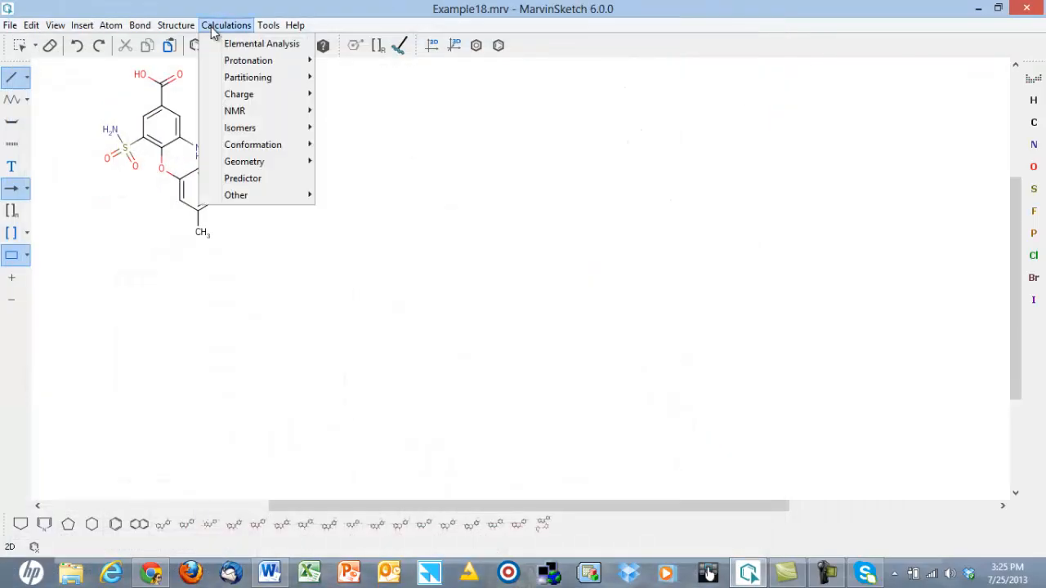
{"action": "mouse_move", "coordinate": [239, 128]}
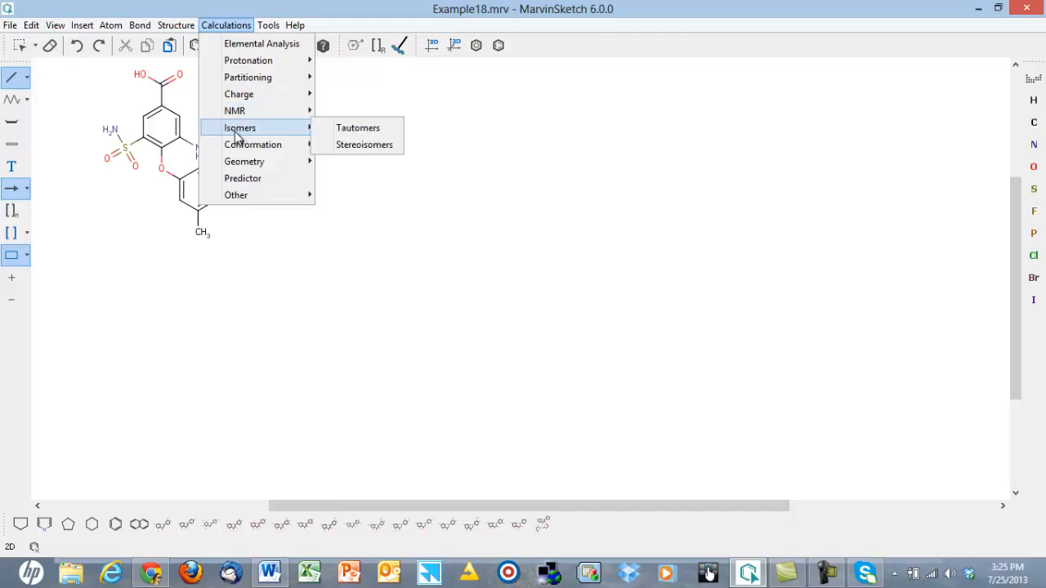
{"action": "mouse_move", "coordinate": [359, 128]}
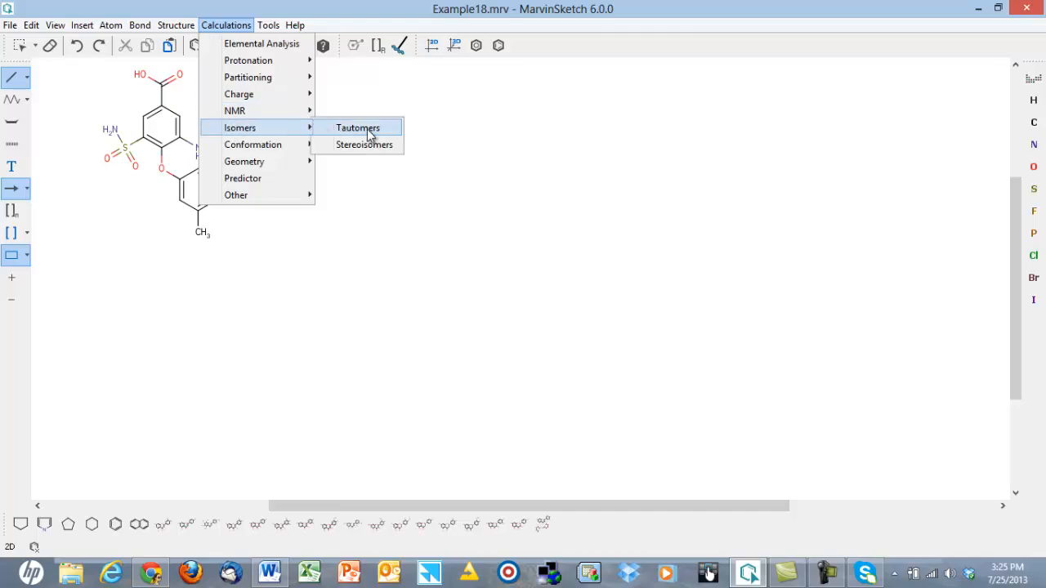
{"action": "mouse_move", "coordinate": [366, 144]}
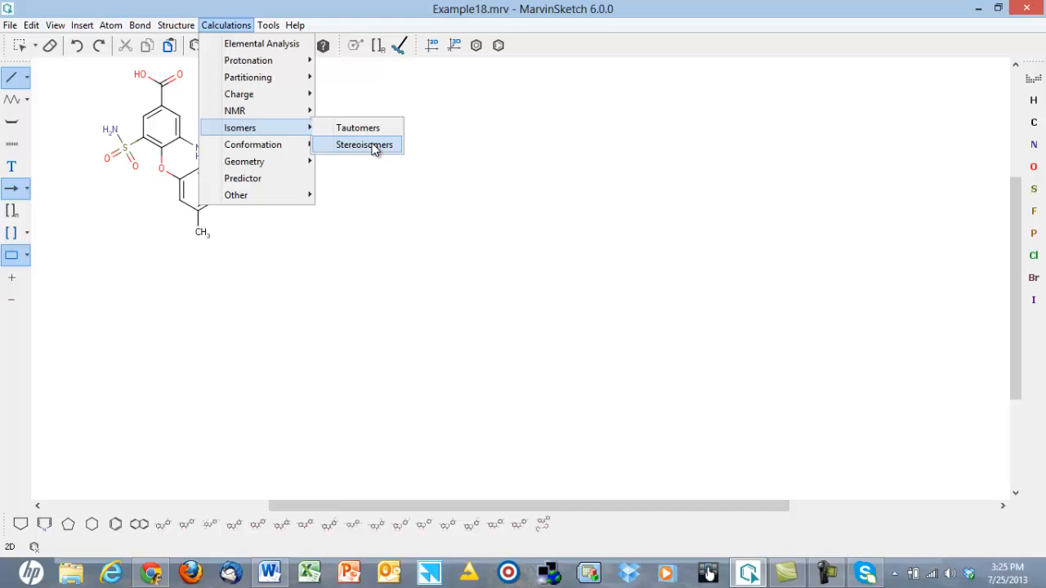
{"action": "mouse_move", "coordinate": [265, 150]}
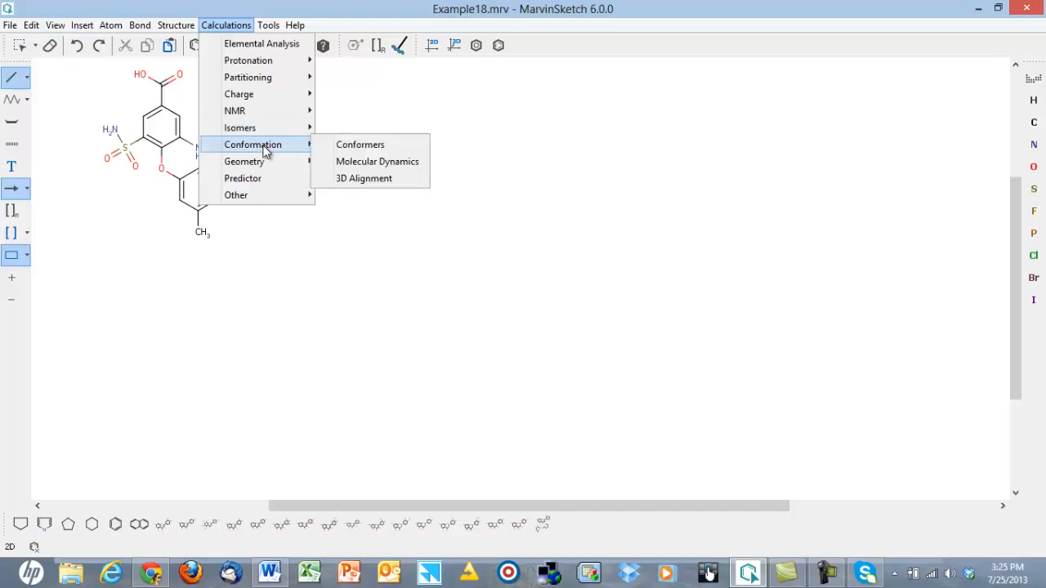
{"action": "mouse_move", "coordinate": [360, 144]}
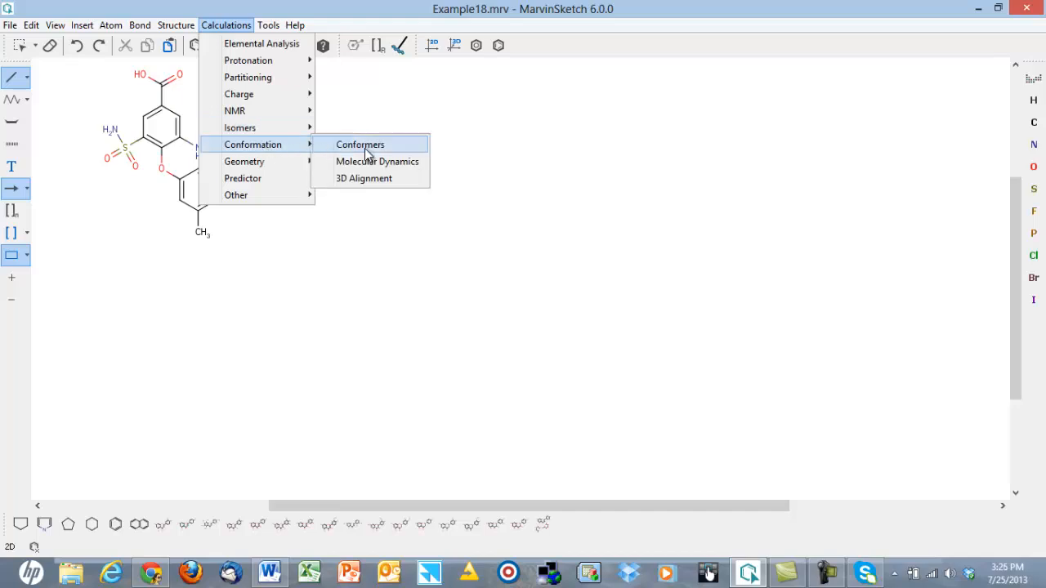
{"action": "mouse_move", "coordinate": [376, 162]}
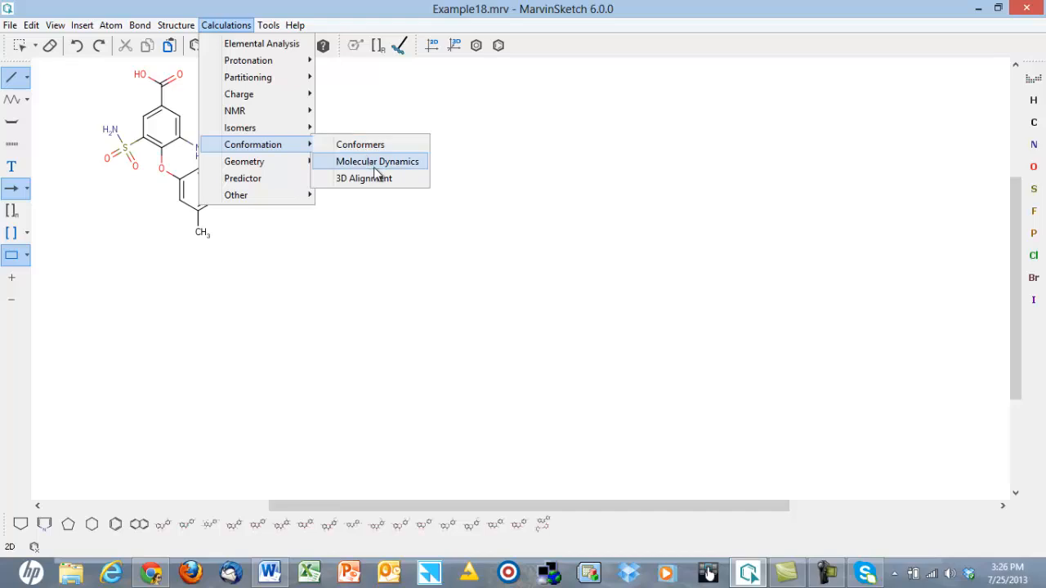
{"action": "mouse_move", "coordinate": [389, 183]}
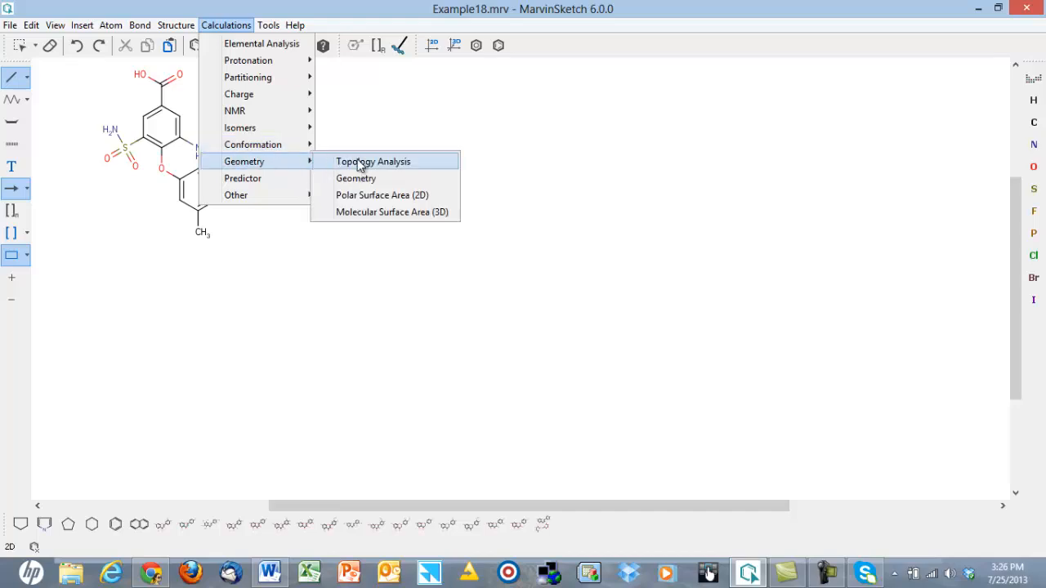
{"action": "left_click", "coordinate": [370, 162]}
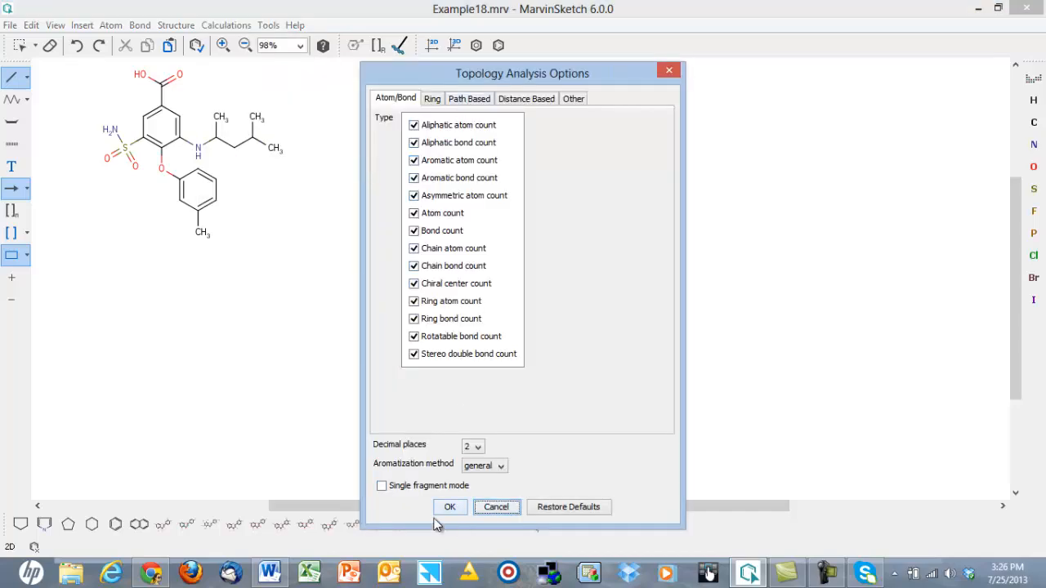
{"action": "left_click", "coordinate": [449, 506]}
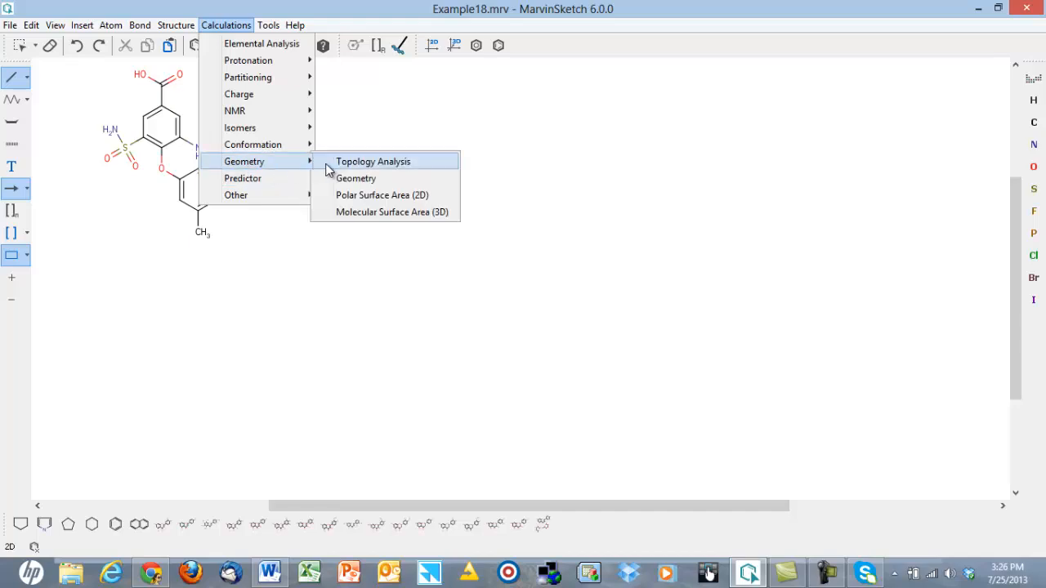
{"action": "mouse_move", "coordinate": [369, 221]}
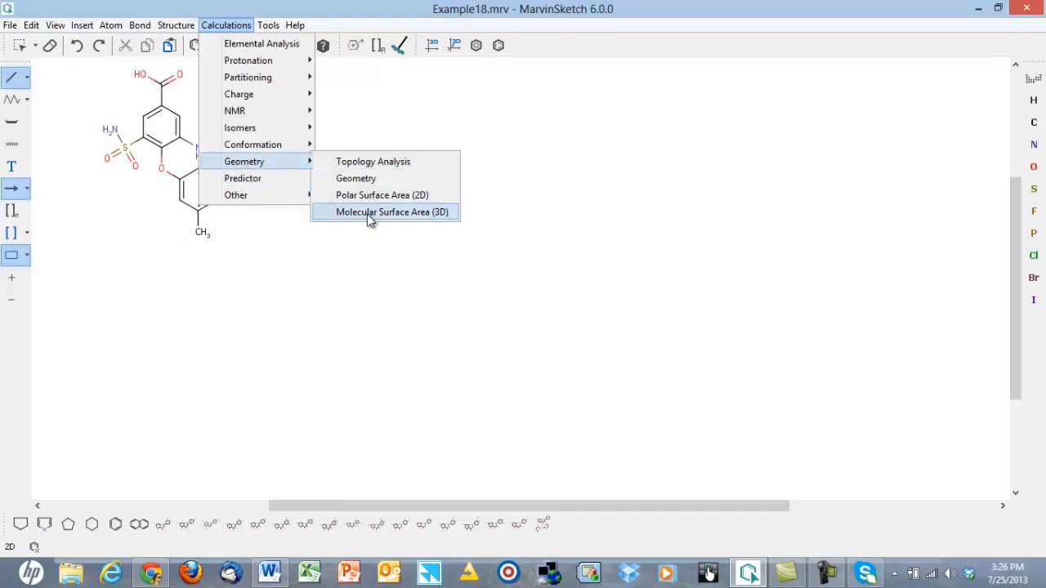
{"action": "mouse_move", "coordinate": [245, 195]}
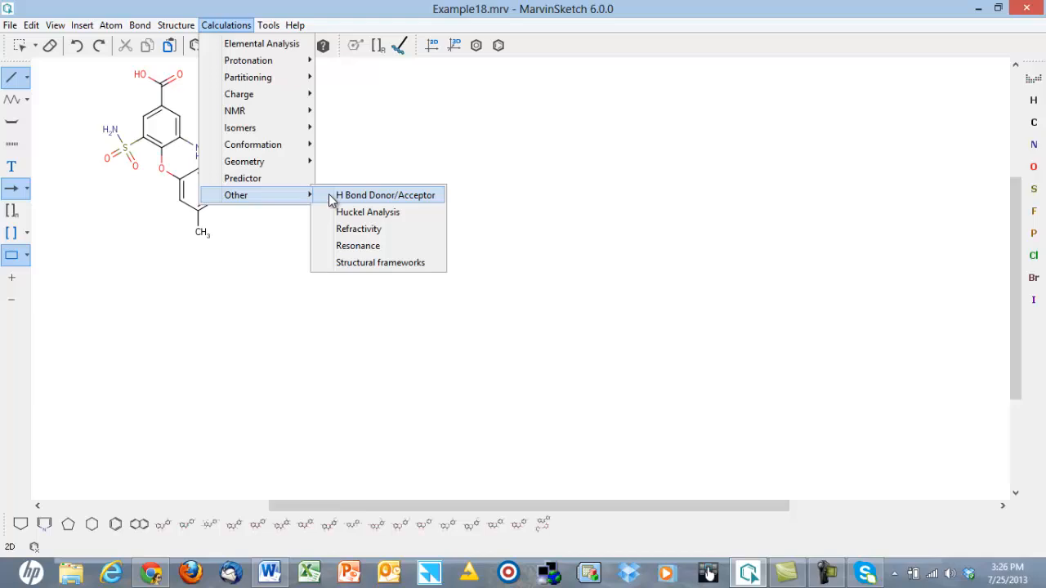
{"action": "mouse_move", "coordinate": [366, 196]}
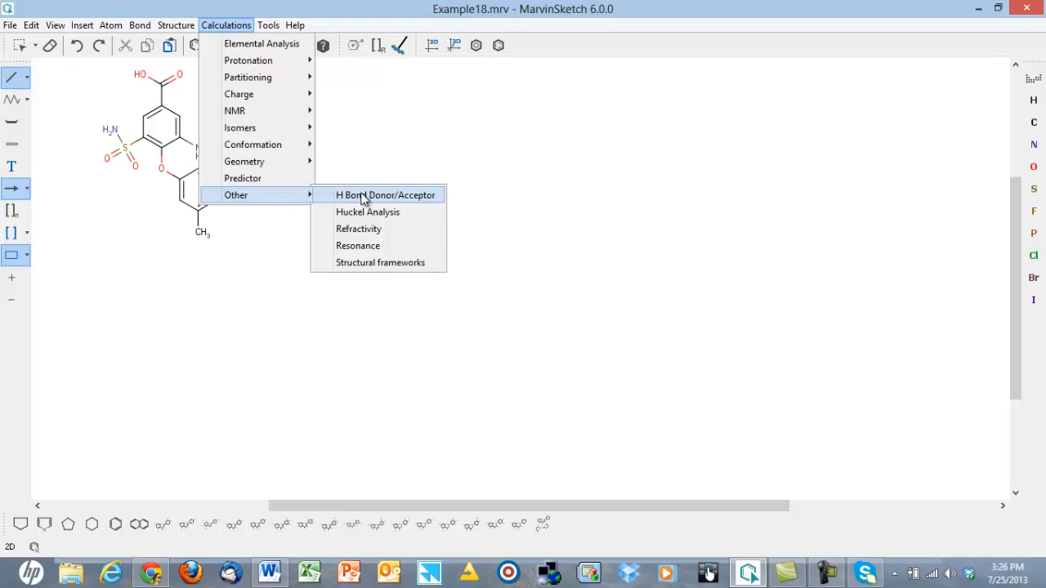
{"action": "left_click", "coordinate": [177, 24]}
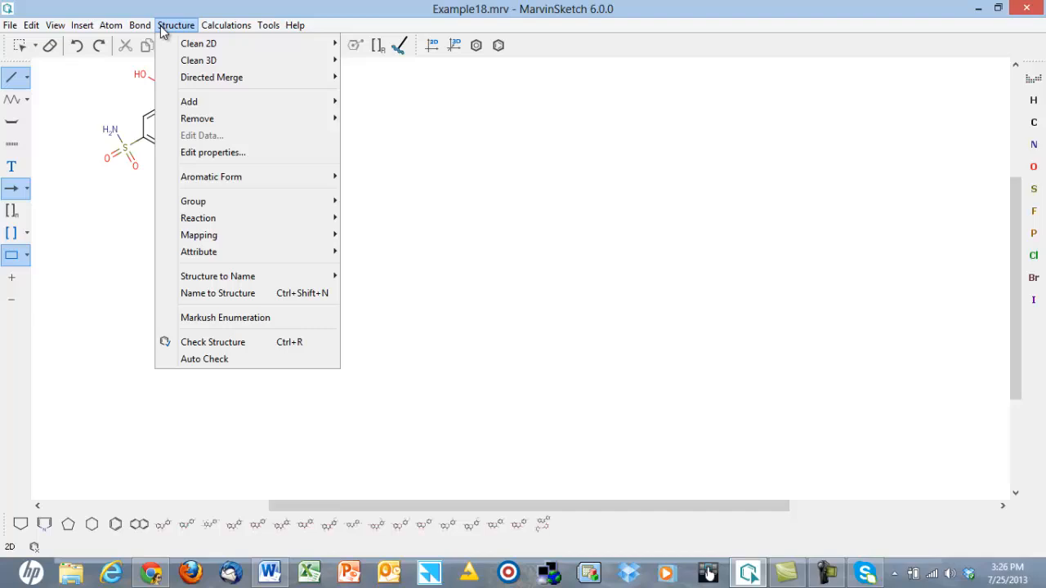
{"action": "mouse_move", "coordinate": [235, 321]}
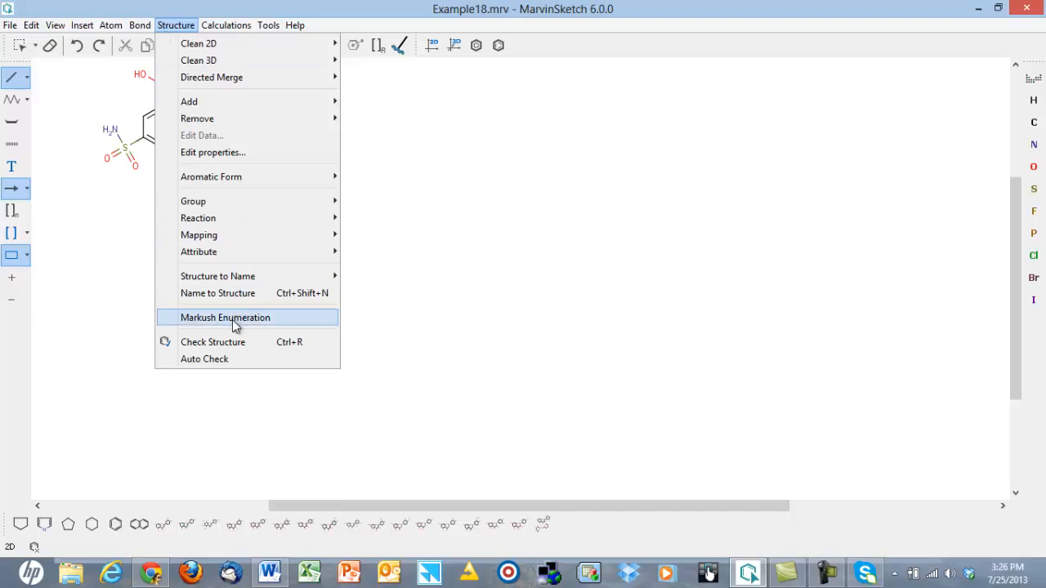
{"action": "mouse_move", "coordinate": [237, 292]}
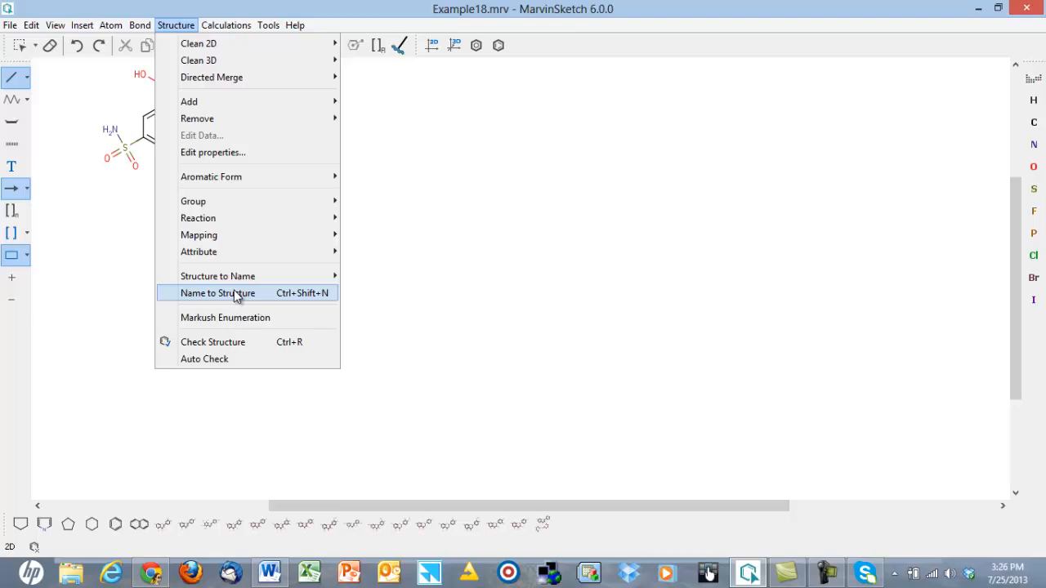
{"action": "mouse_move", "coordinate": [218, 274]}
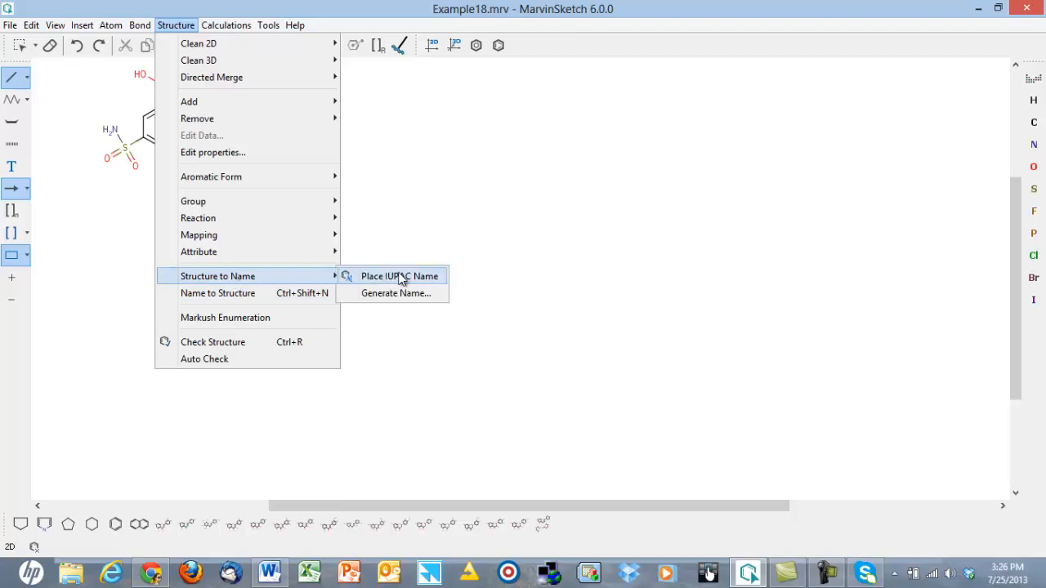
- Generate the preferred IUPAC name 3-[(4-methylpentan-2-yl)amino]-4-(3-methylphenoxy)-5-sulfamoylbenzoic acid and dismiss the result
{"action": "left_click", "coordinate": [392, 292]}
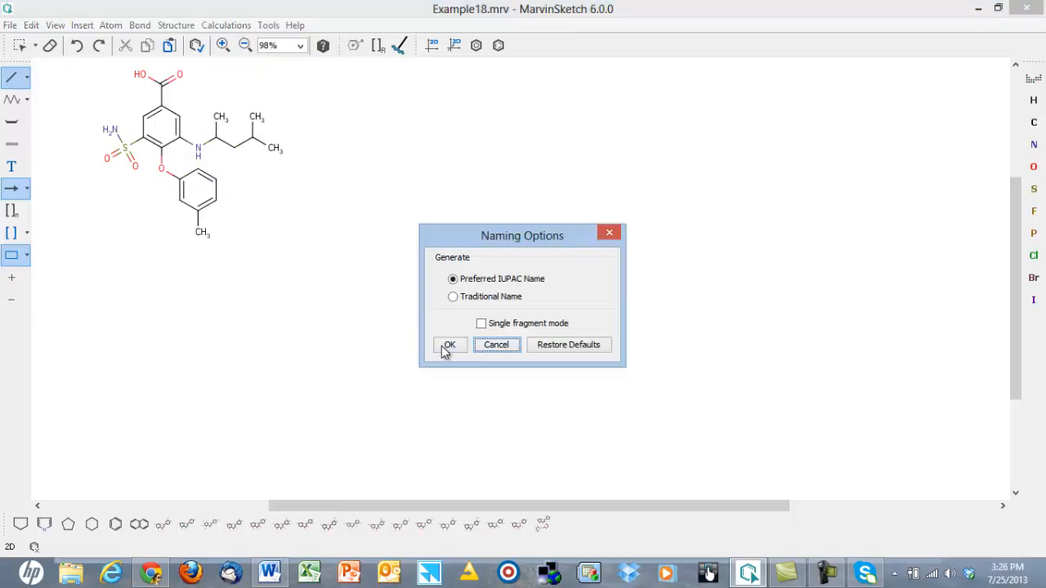
{"action": "left_click", "coordinate": [448, 344]}
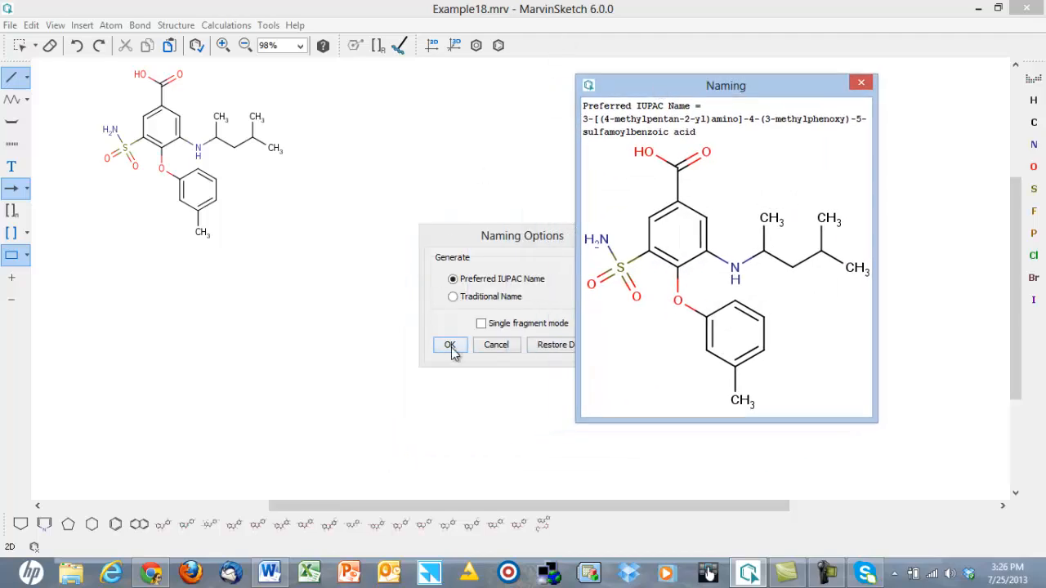
{"action": "left_click", "coordinate": [451, 345]}
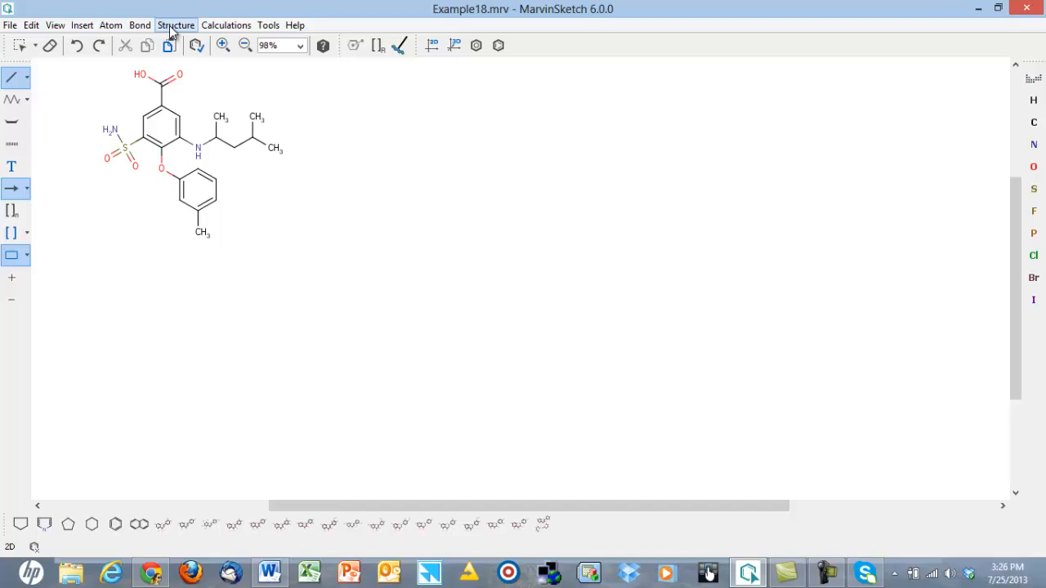
{"action": "left_click", "coordinate": [177, 24]}
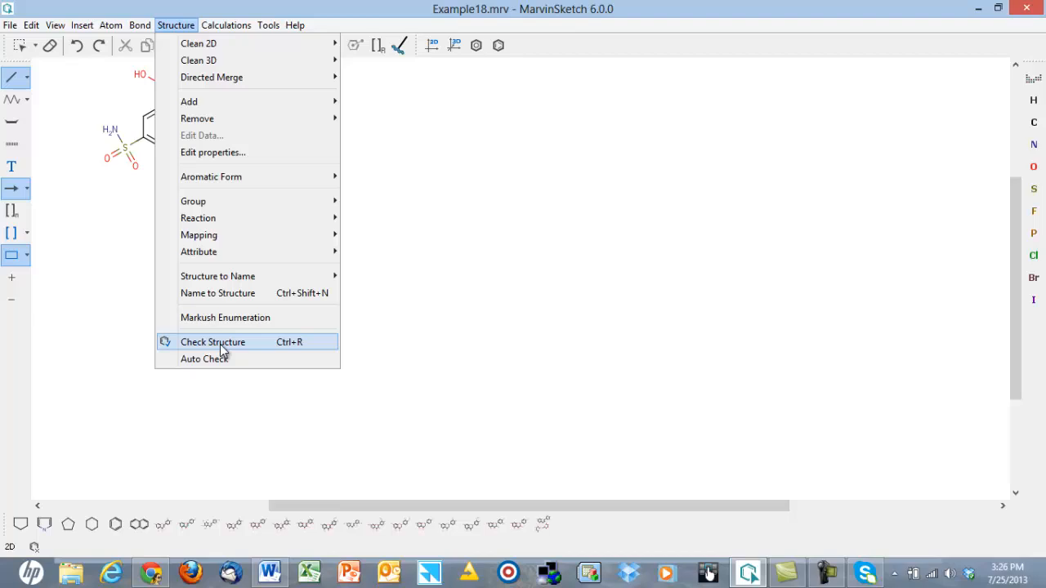
{"action": "mouse_move", "coordinate": [232, 353]}
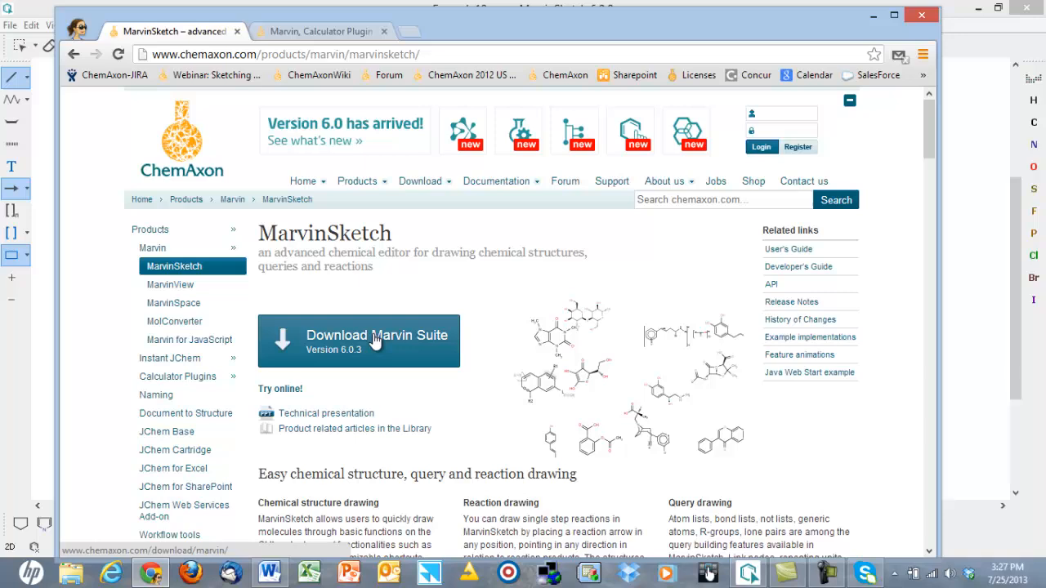
{"action": "mouse_move", "coordinate": [284, 389]}
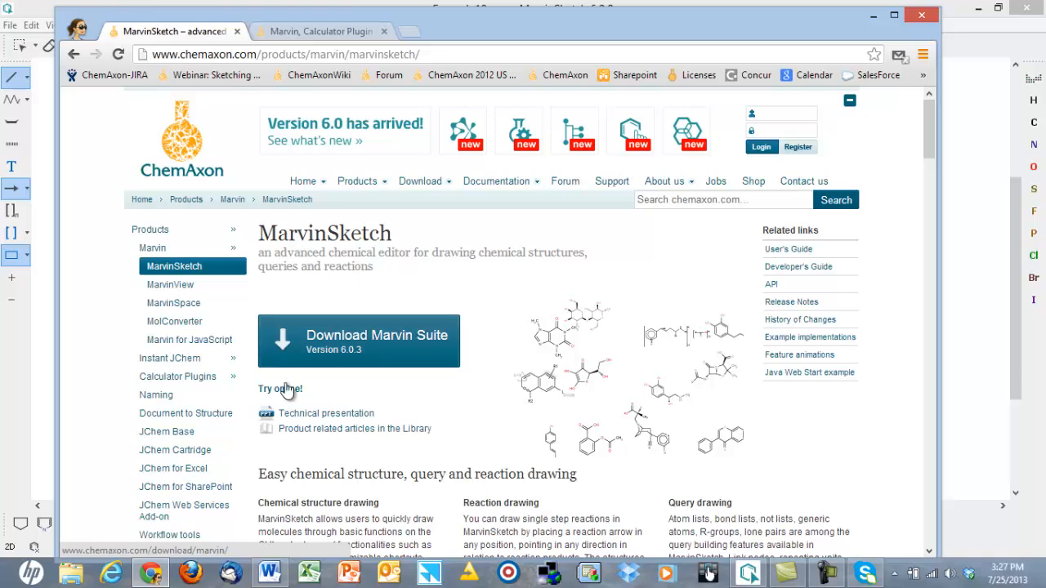
- Launch the online Marvin, Calculator Plugin and Chemical Terms demo via 'Try online!'
{"action": "left_click", "coordinate": [320, 31]}
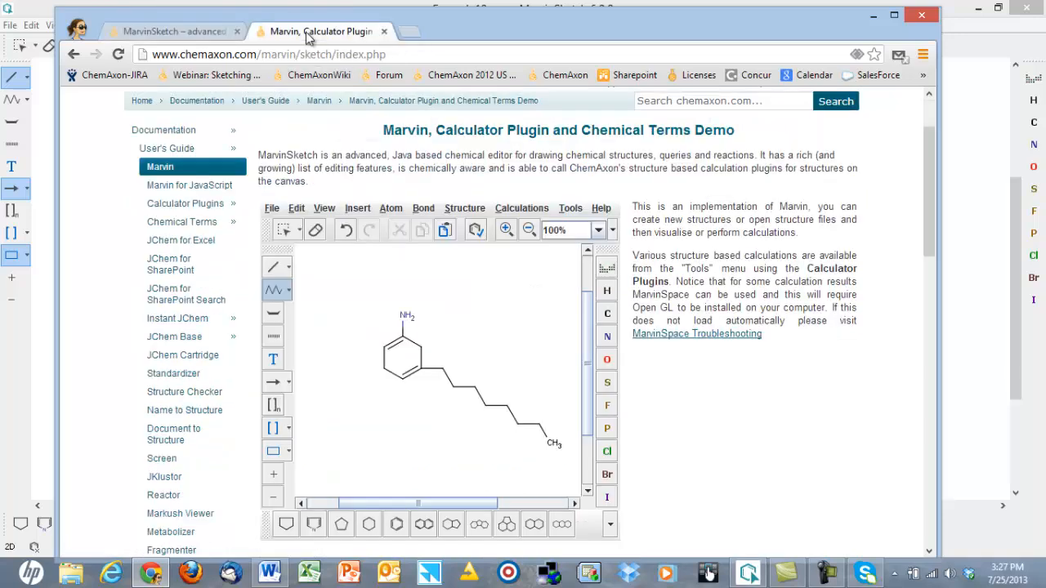